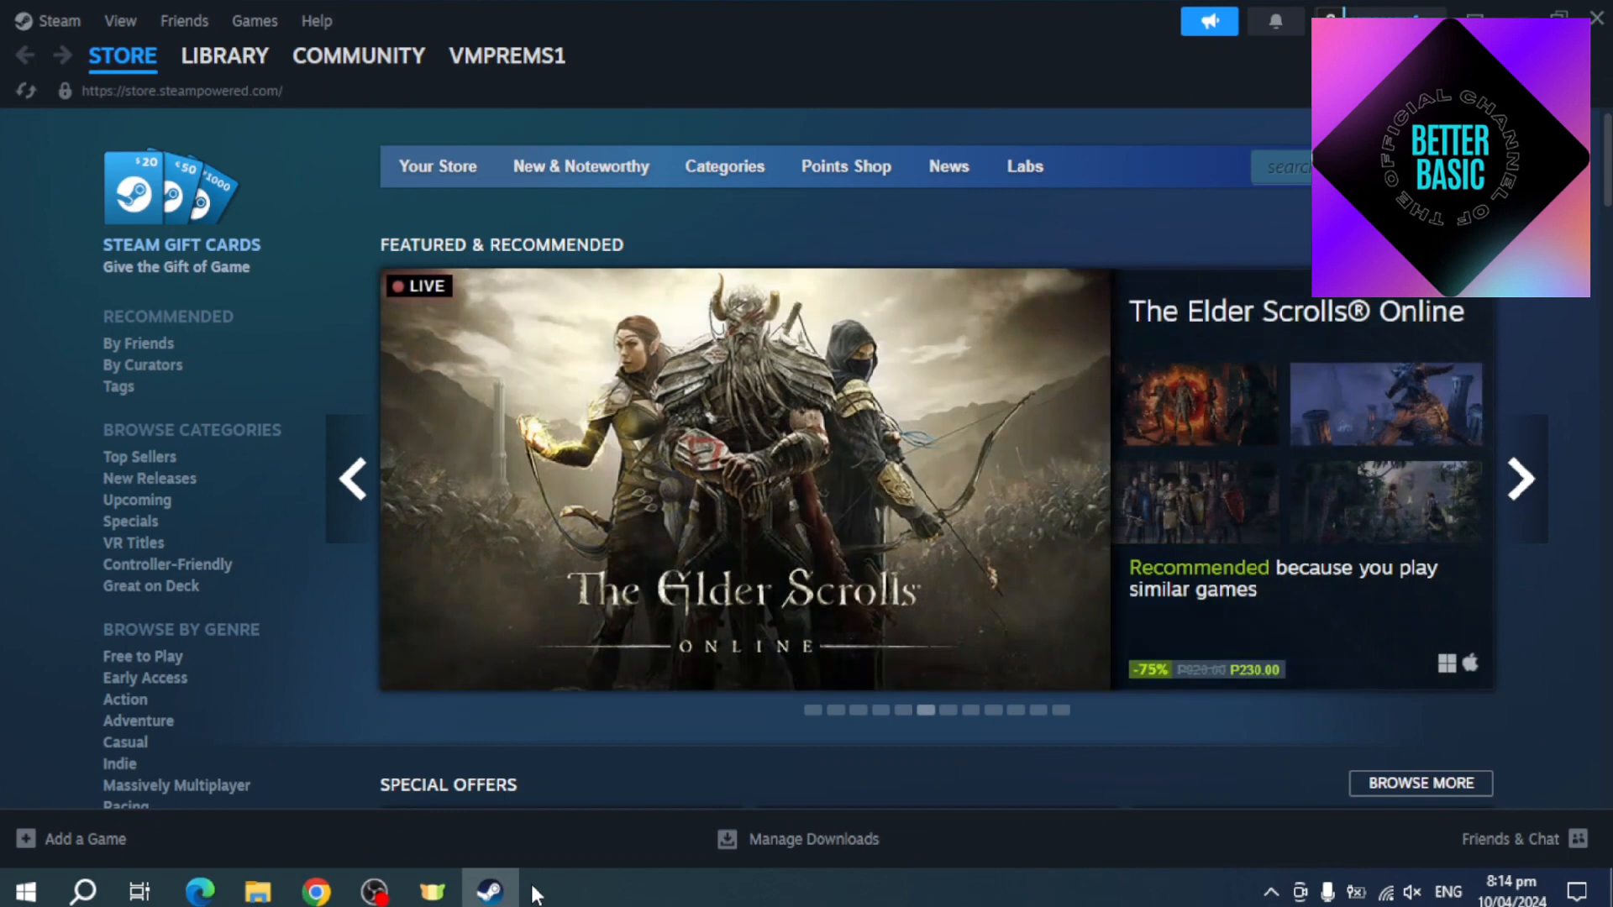
pyautogui.moveTo(1049, 417)
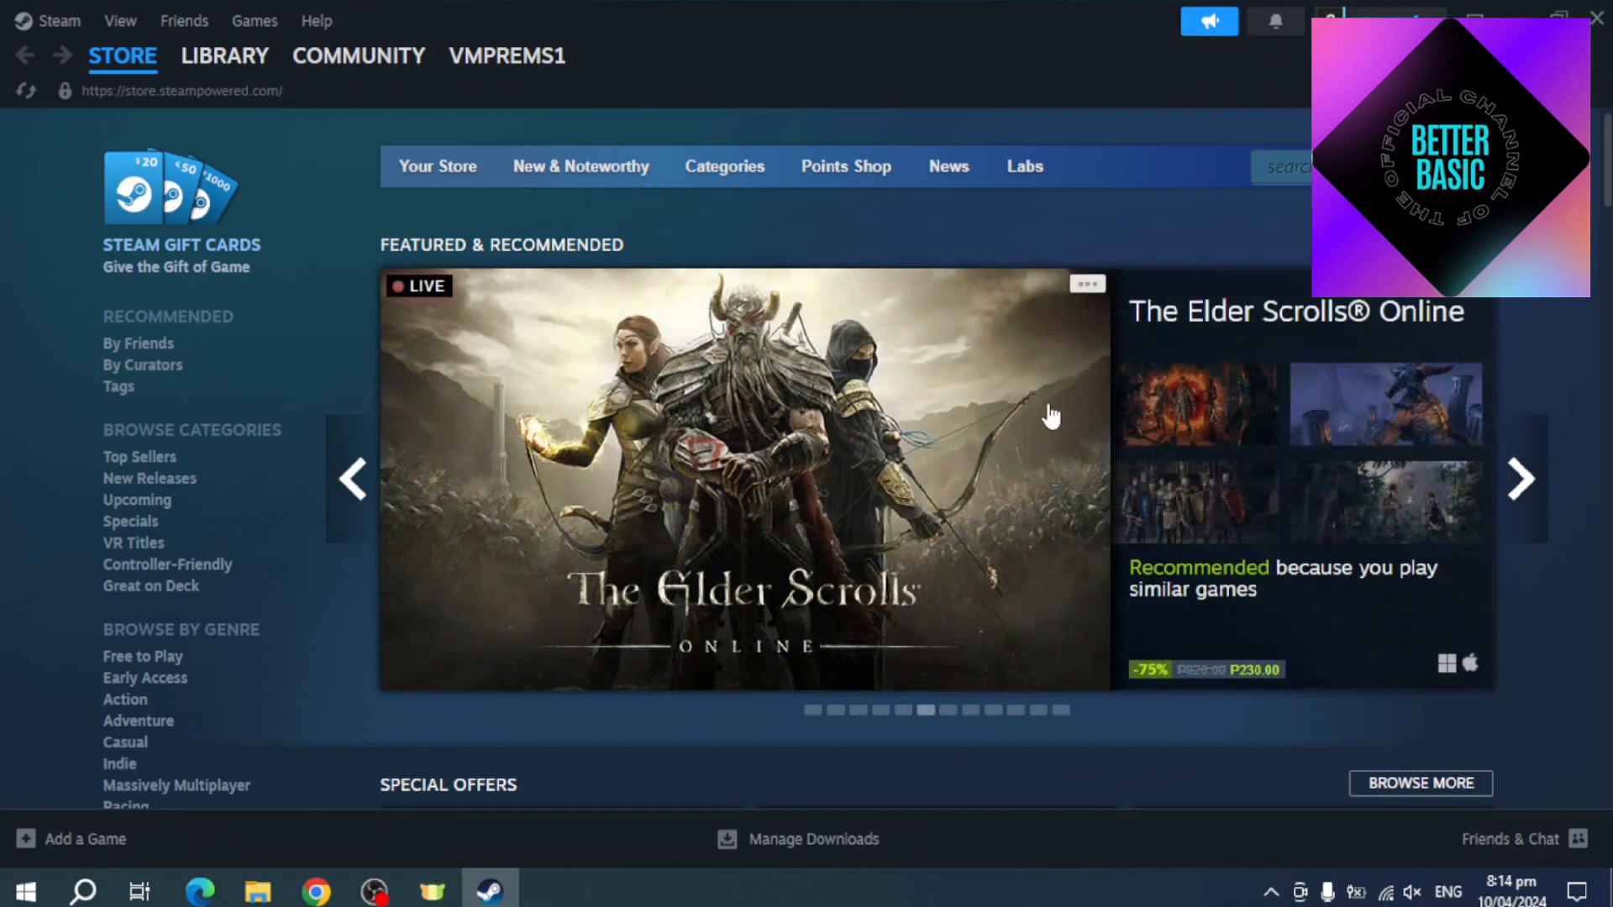
pyautogui.moveTo(771, 84)
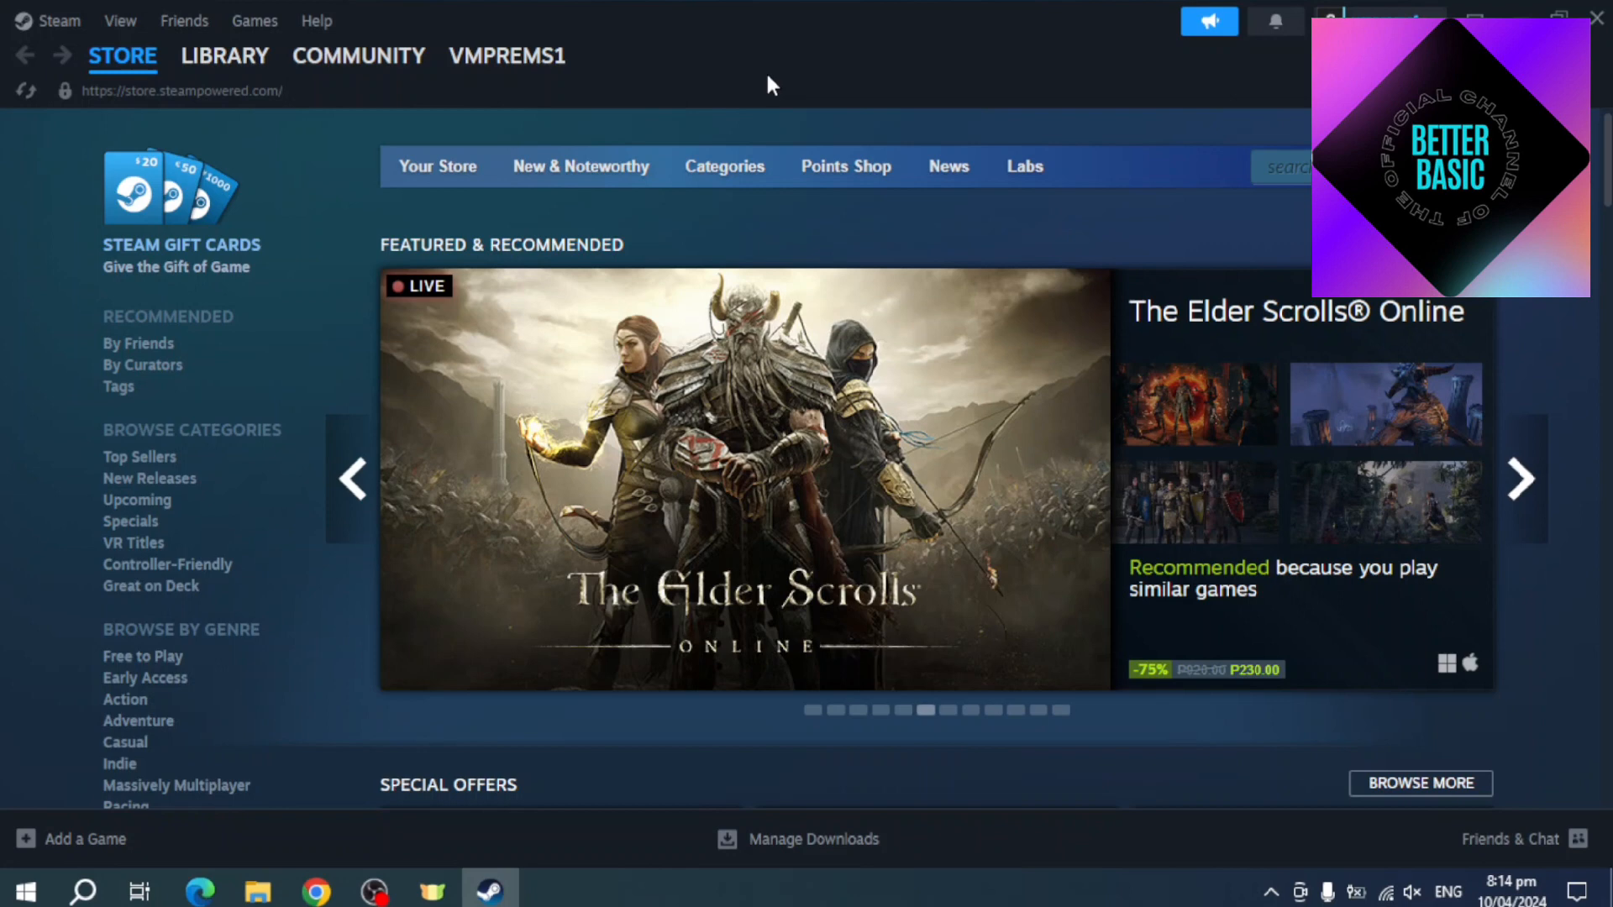
pyautogui.moveTo(801, 83)
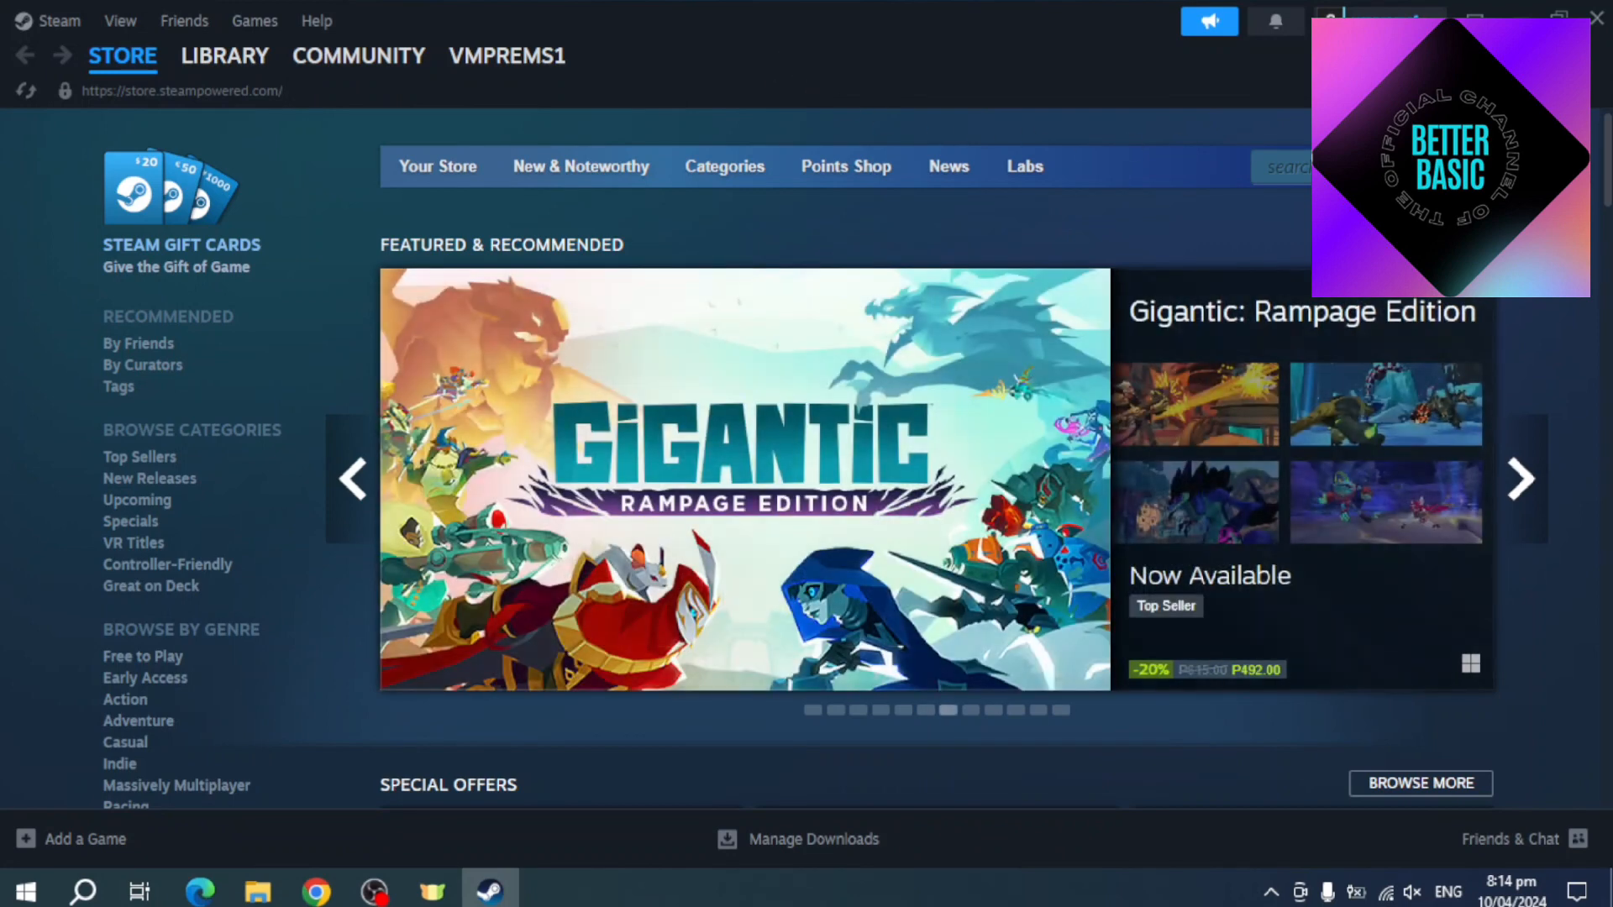
# - Exit the Steam client from the Steam menu, returning to the Windows desktop
pyautogui.click(53, 20)
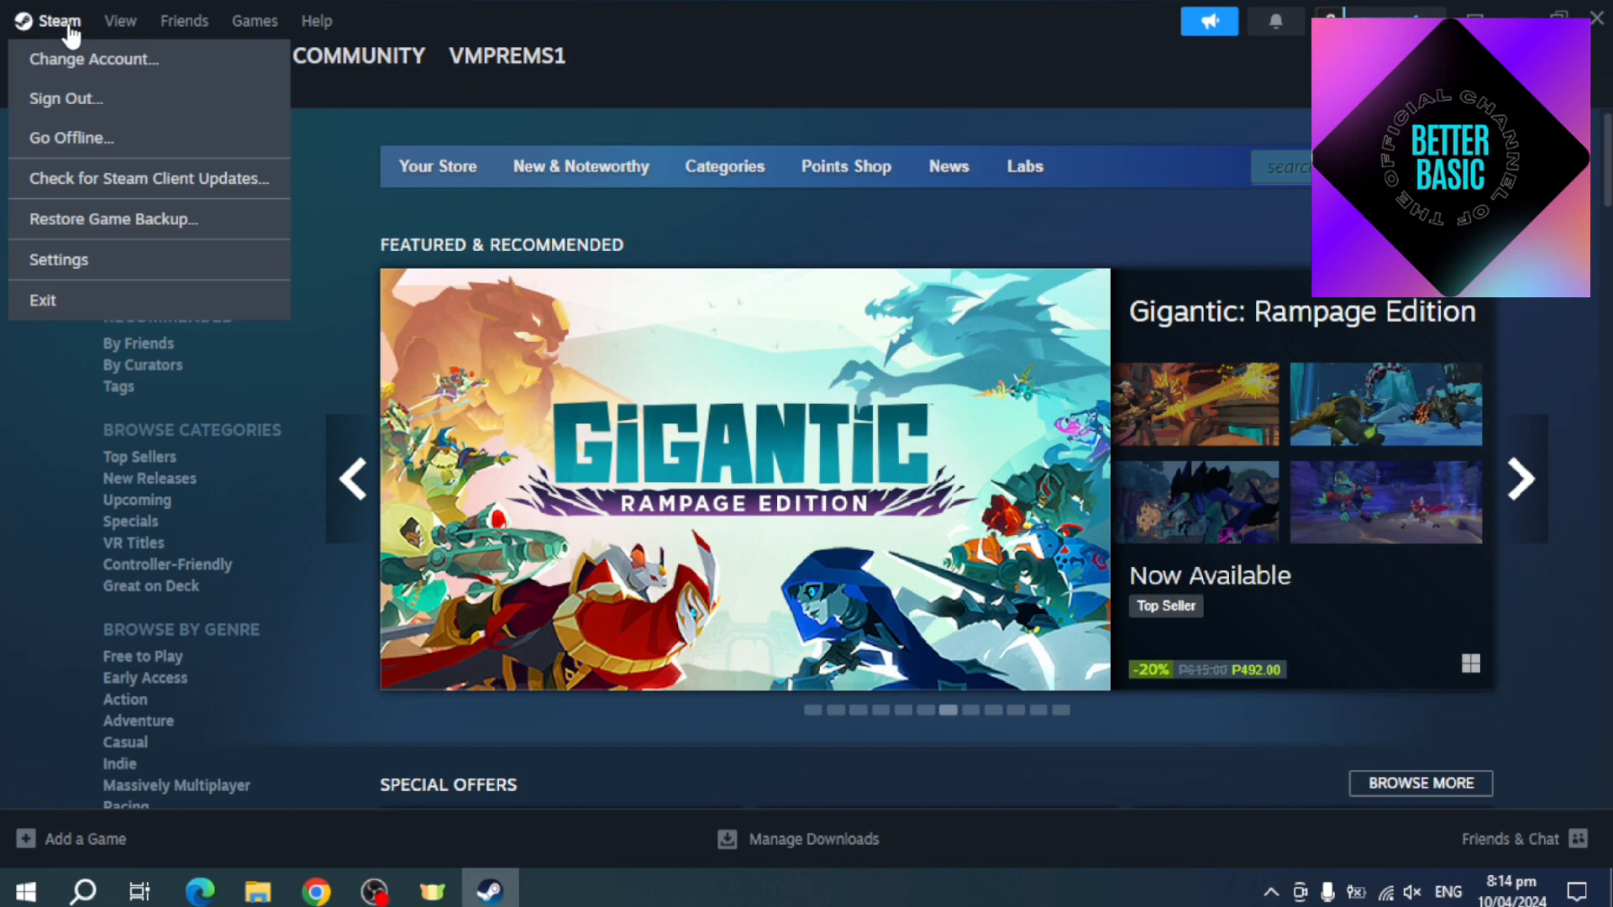
pyautogui.moveTo(111, 259)
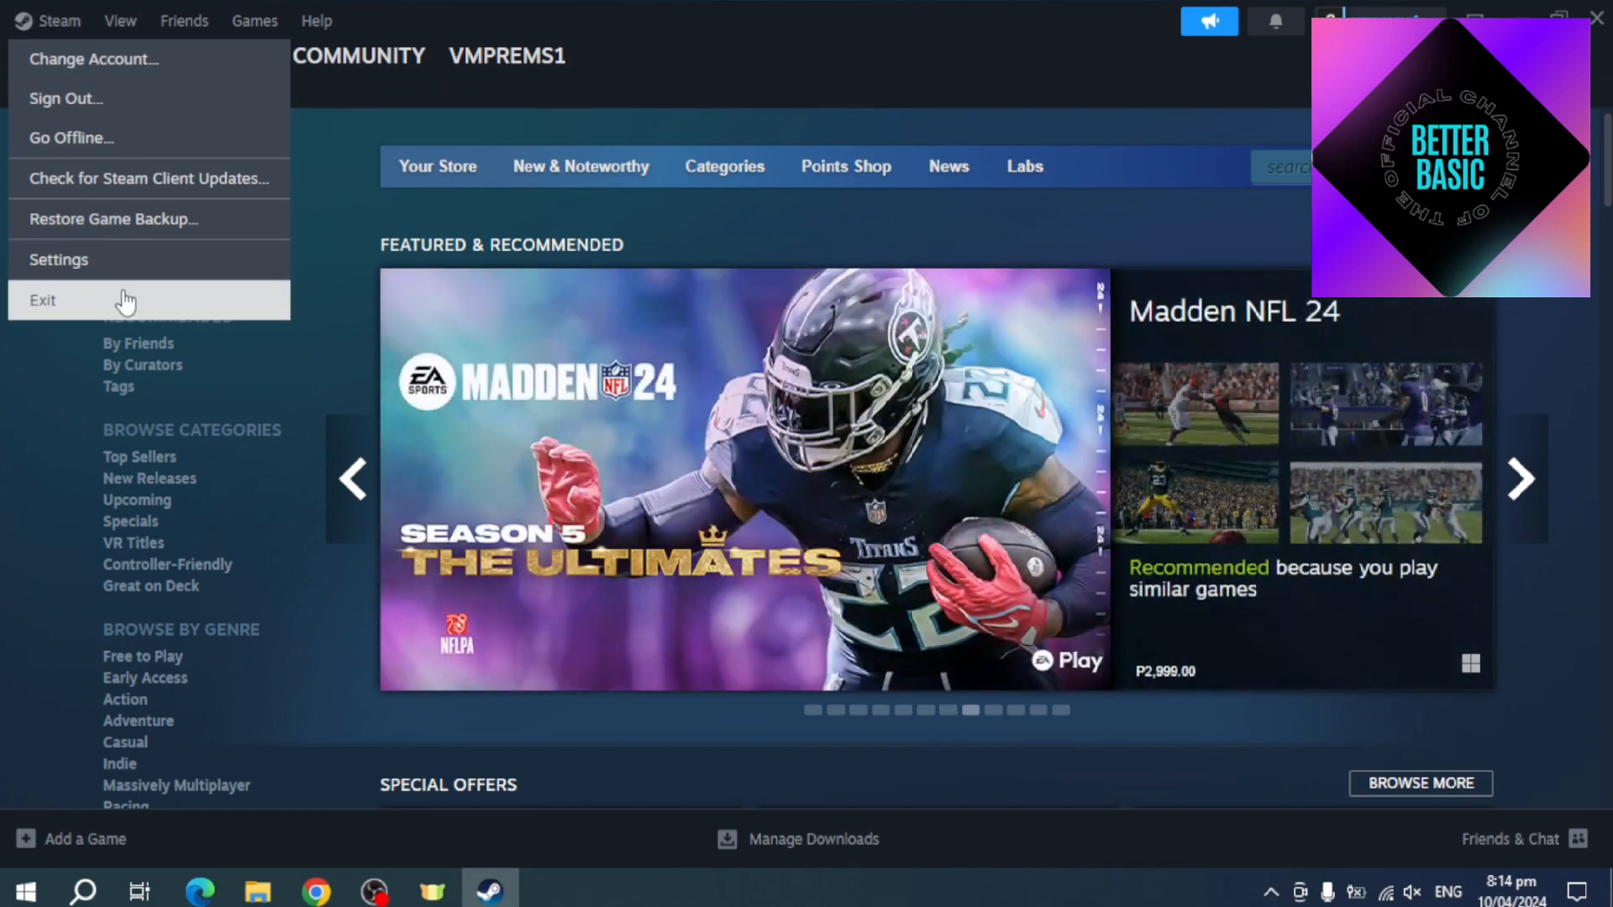
pyautogui.click(44, 299)
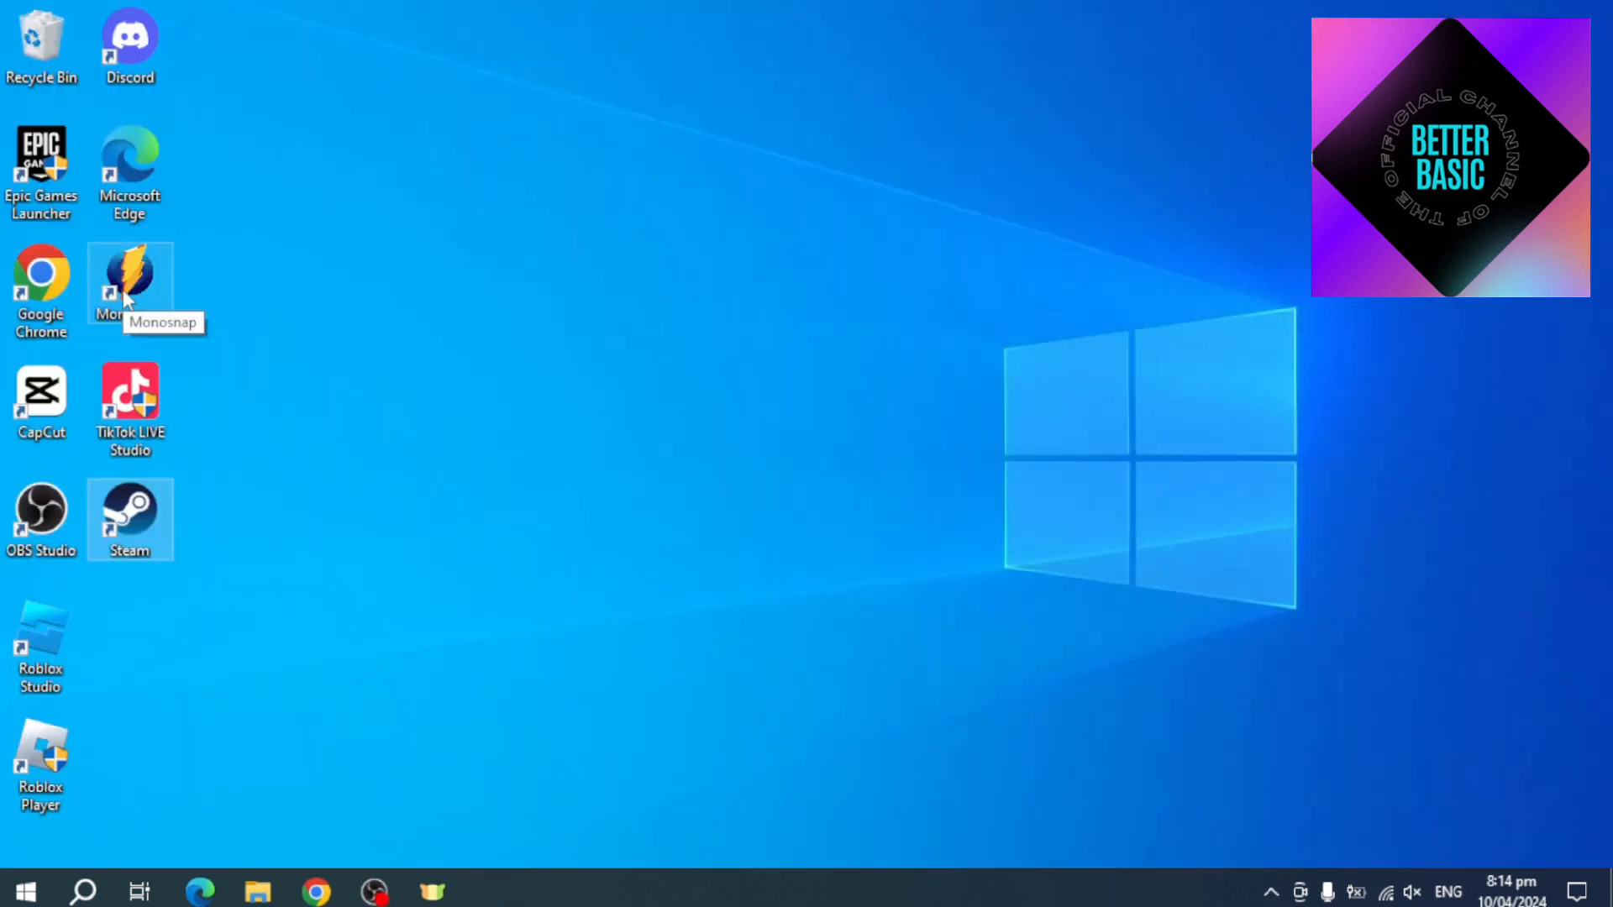
pyautogui.moveTo(407, 504)
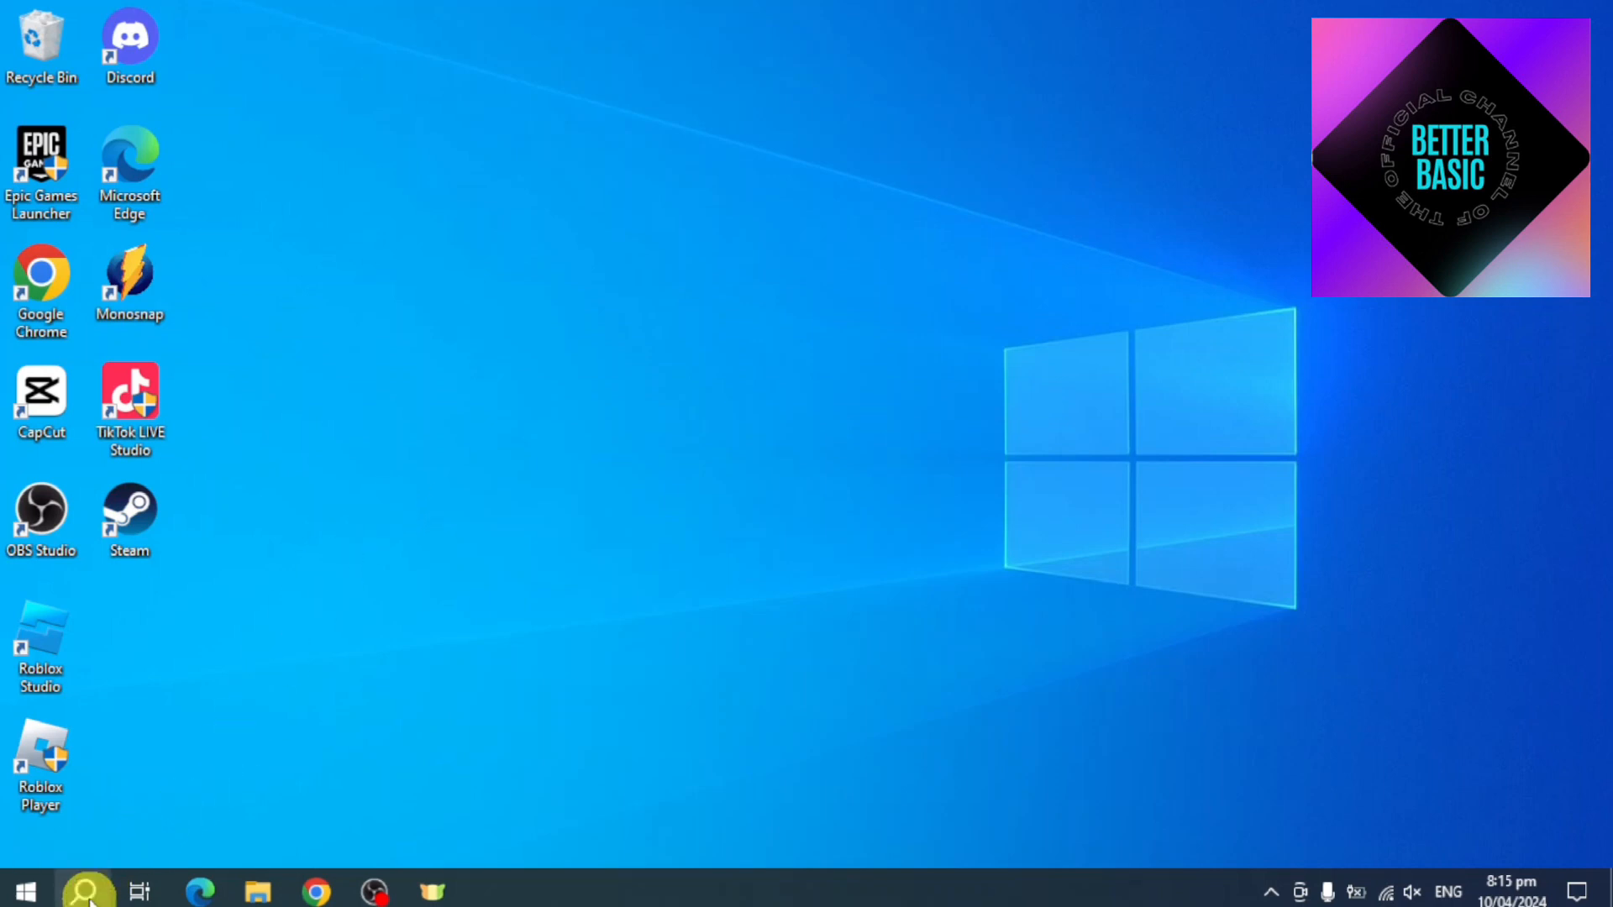
# - Search the taskbar for 'steam' so the Steam app appears as best match
pyautogui.write('stea')
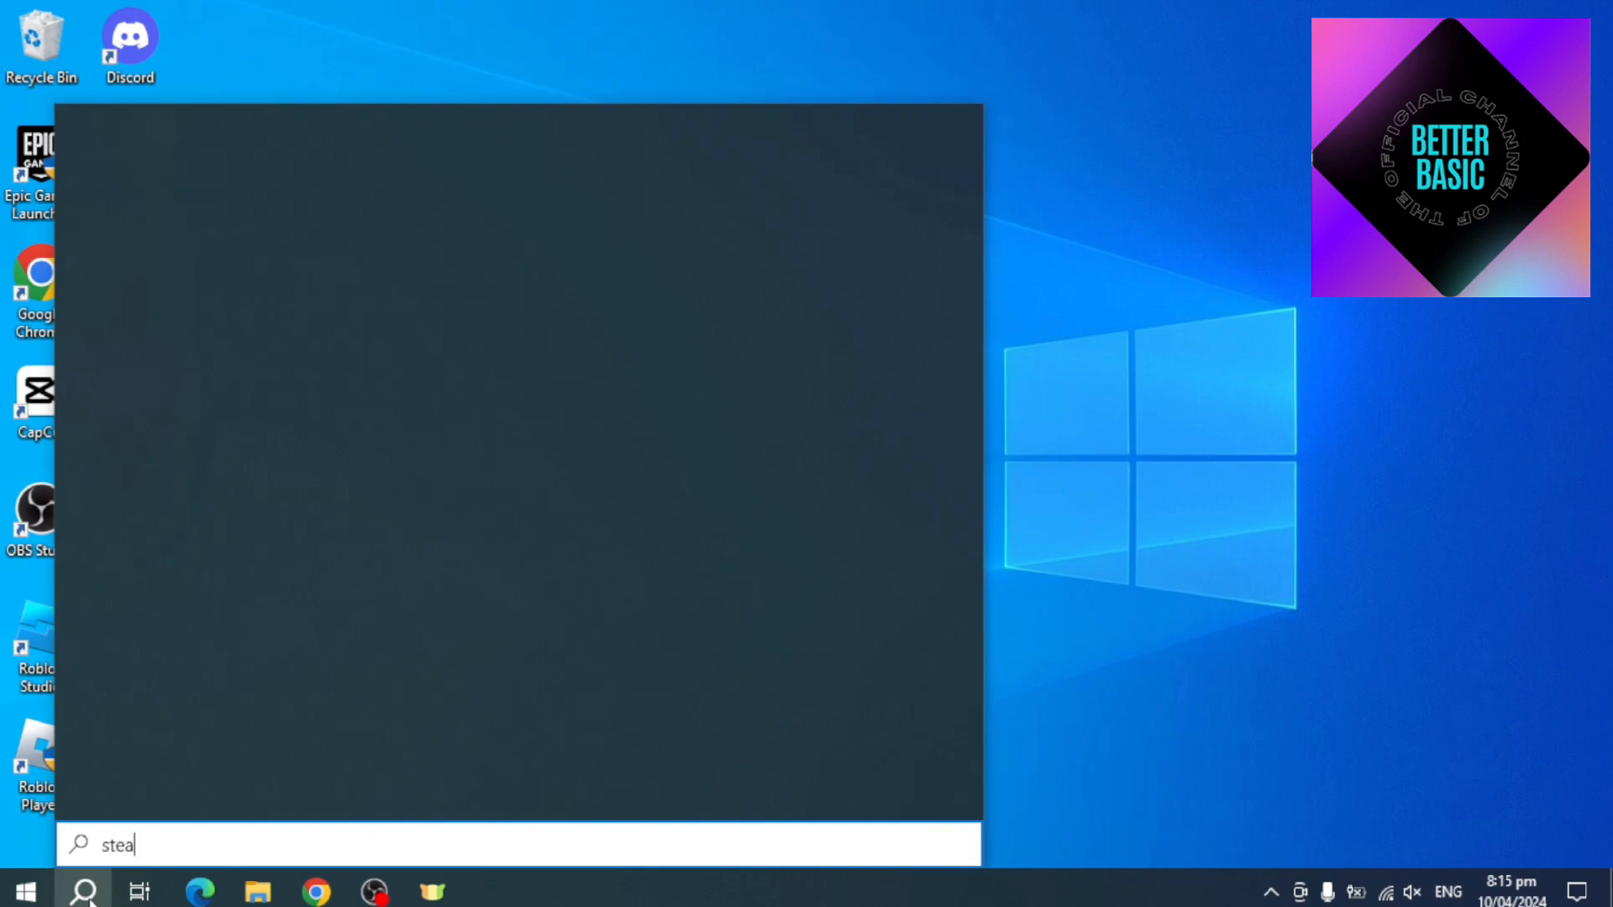
pyautogui.write('m')
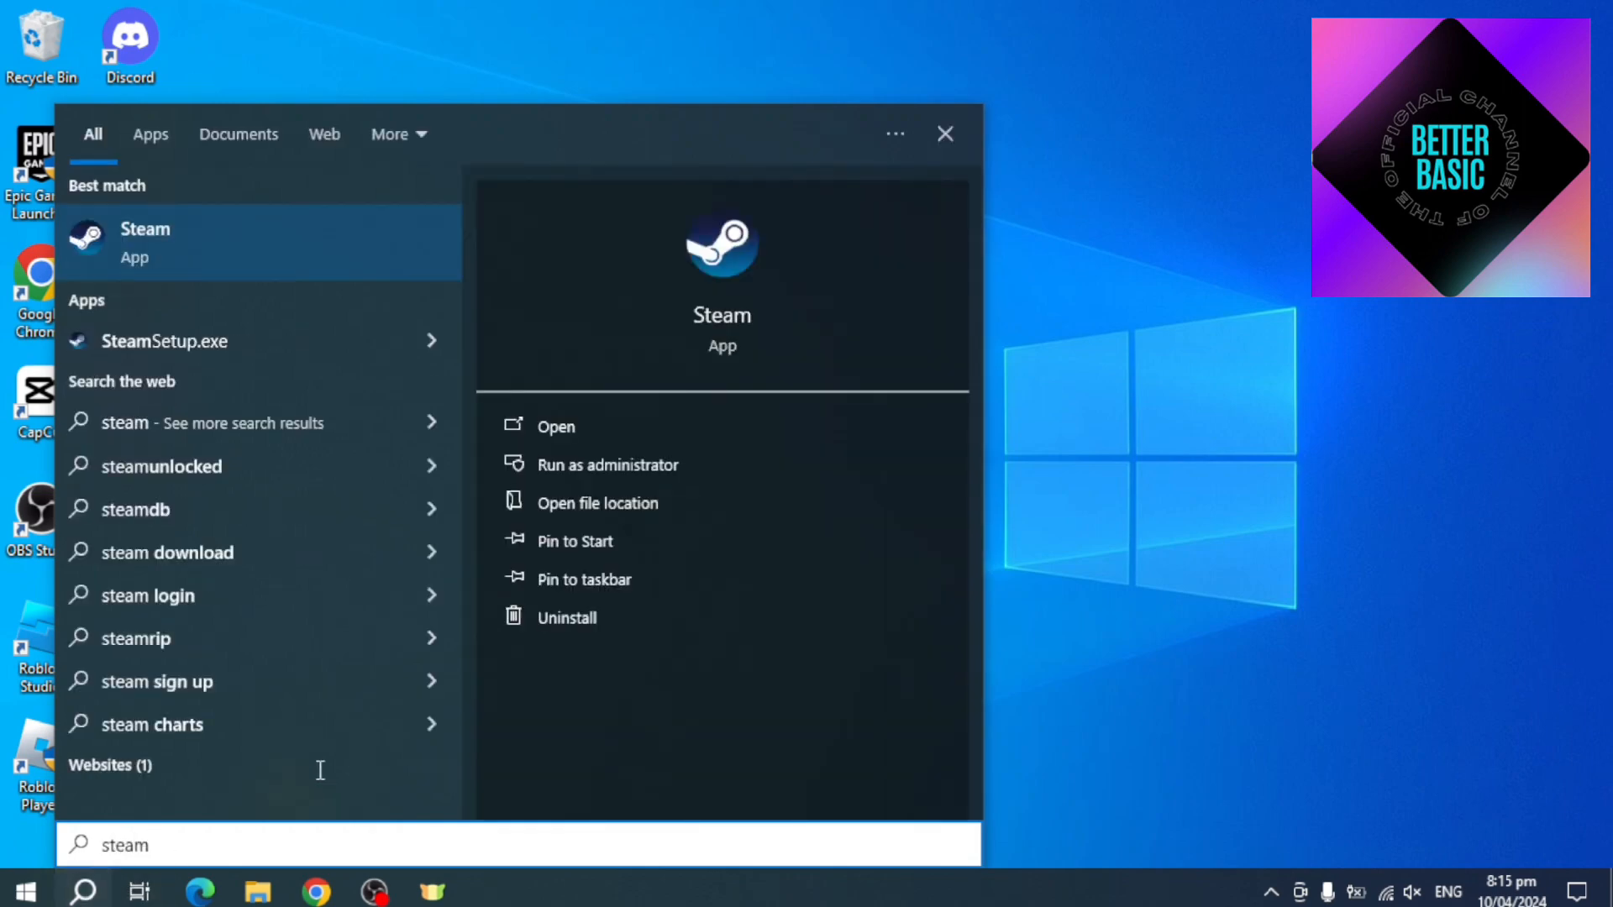
pyautogui.moveTo(689, 474)
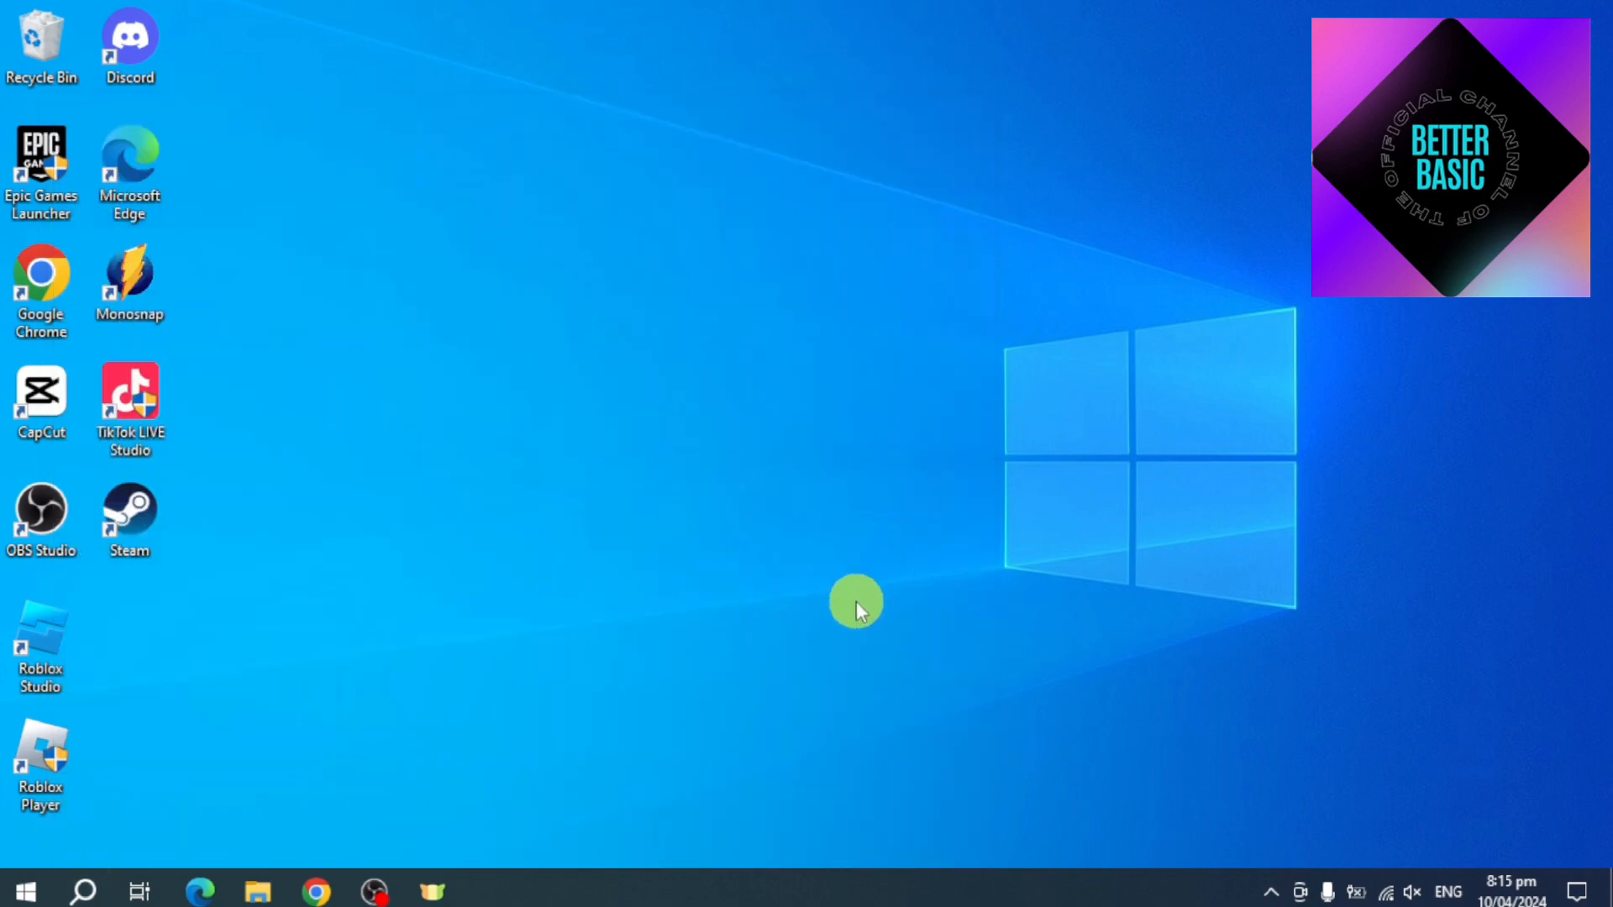
pyautogui.moveTo(759, 652)
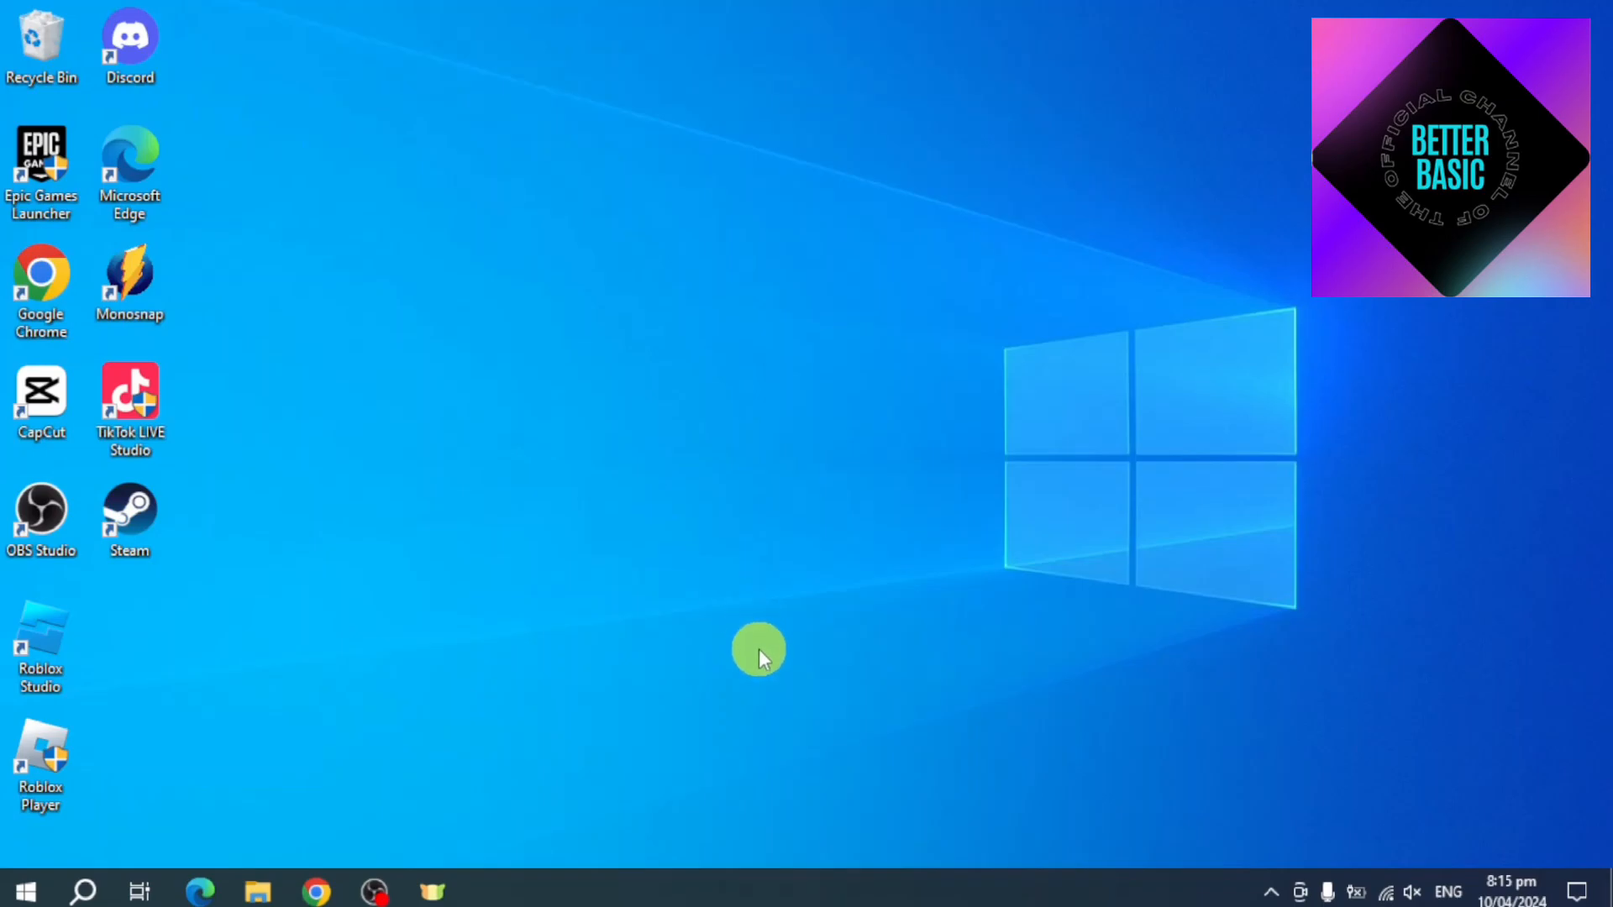
pyautogui.moveTo(805, 620)
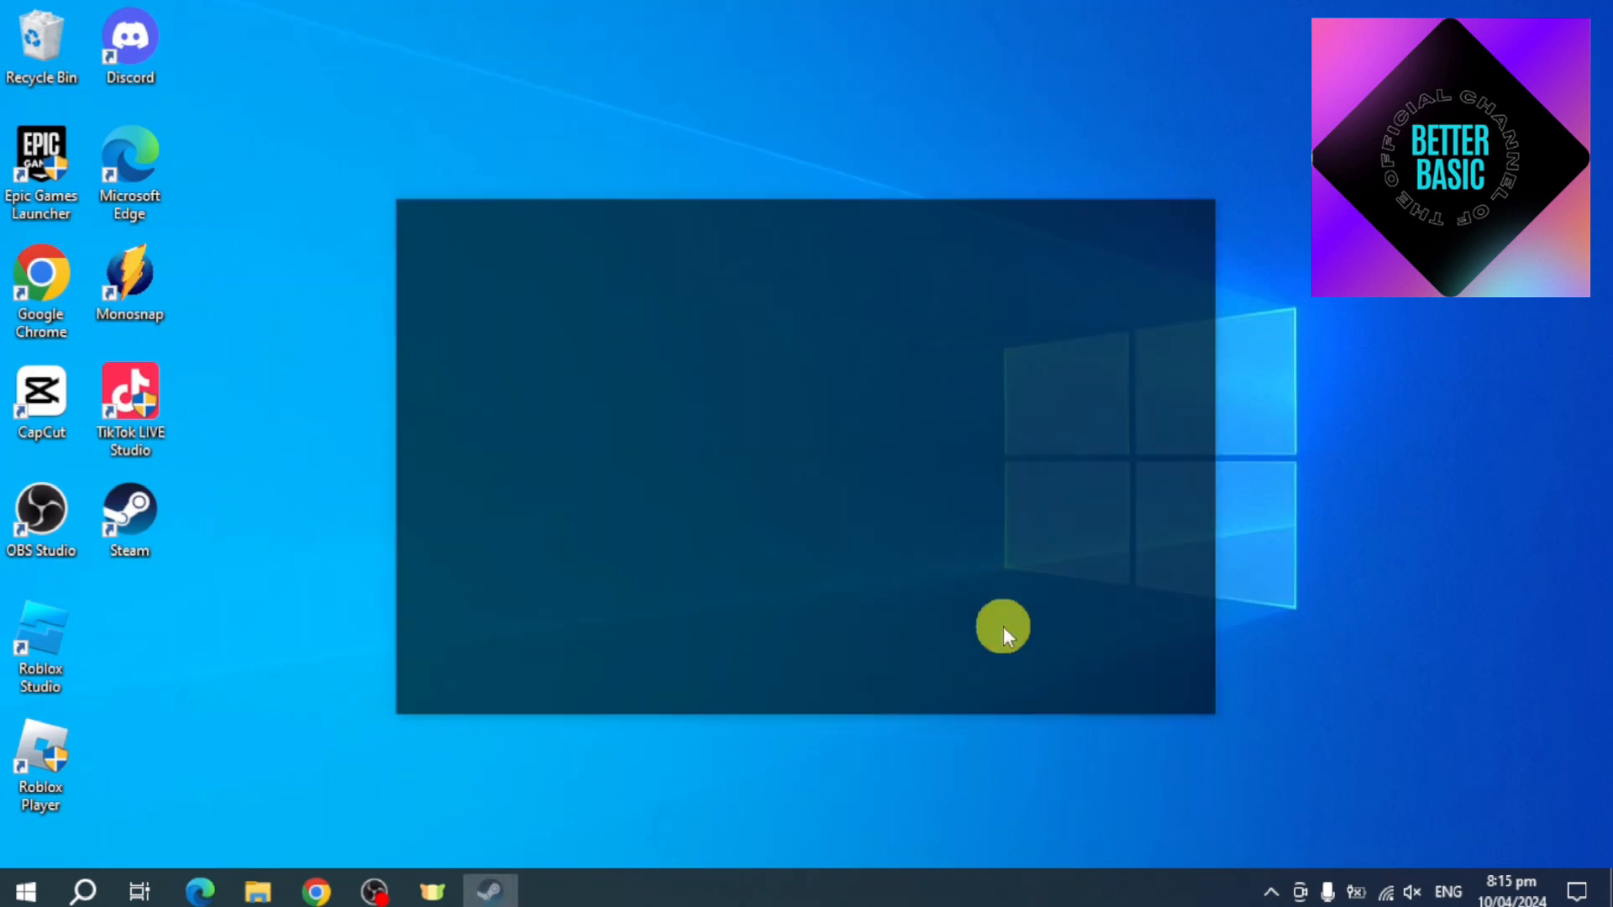
# - Let Steam finish relaunching to the store front page
pyautogui.click(489, 890)
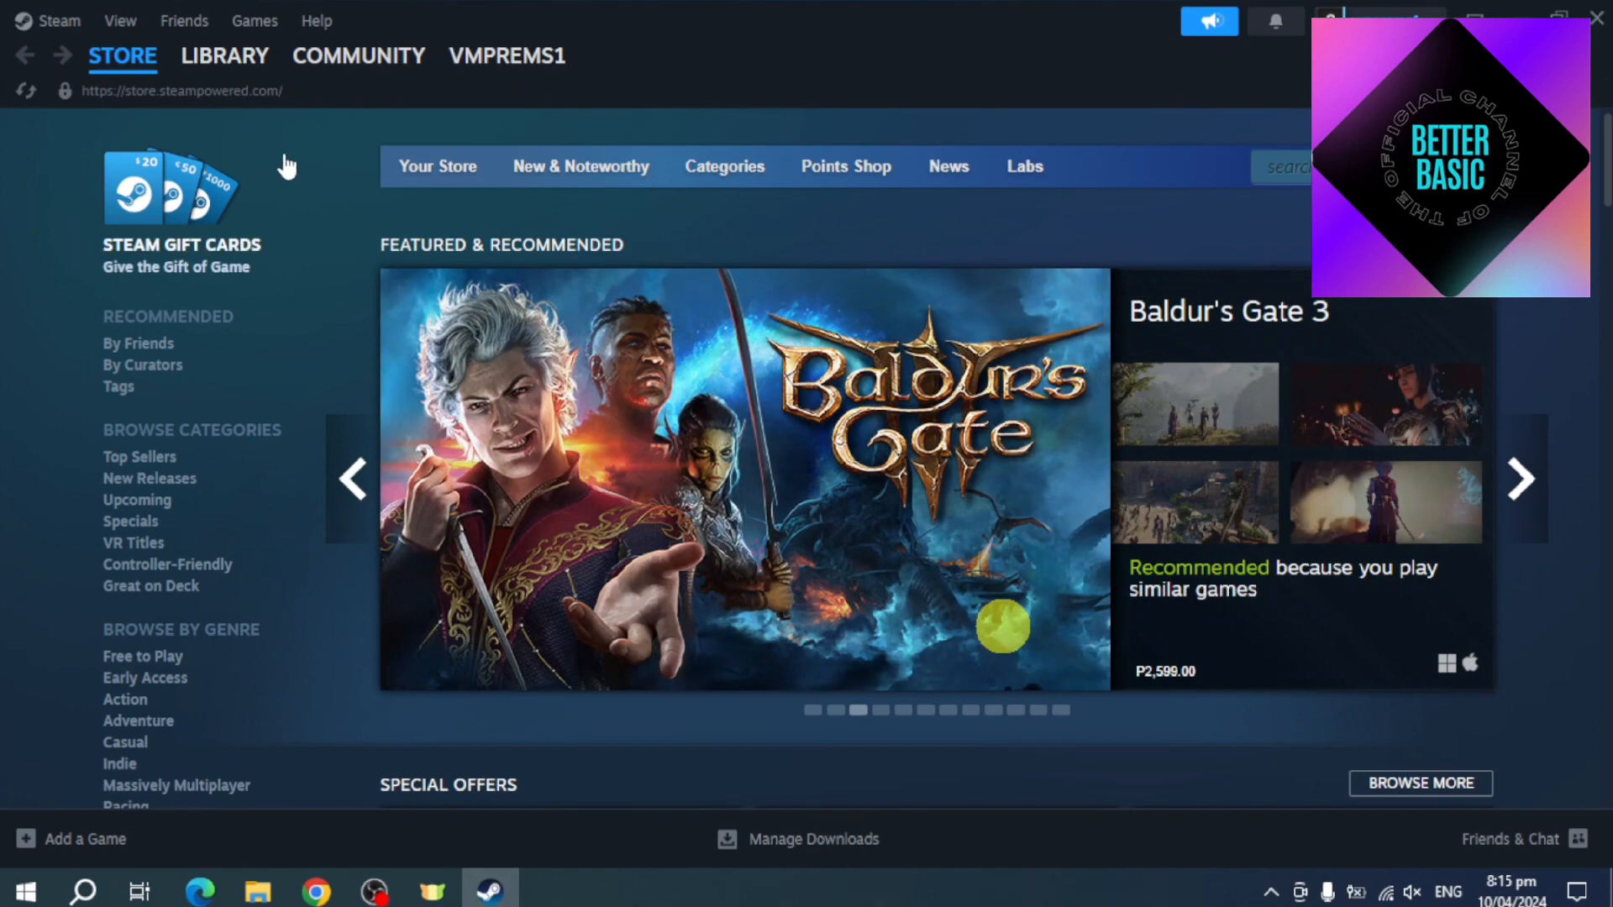
# - Switch to the Library listing Apex Legends, Destiny 2, Path of Exile and The Sims 4
pyautogui.click(223, 55)
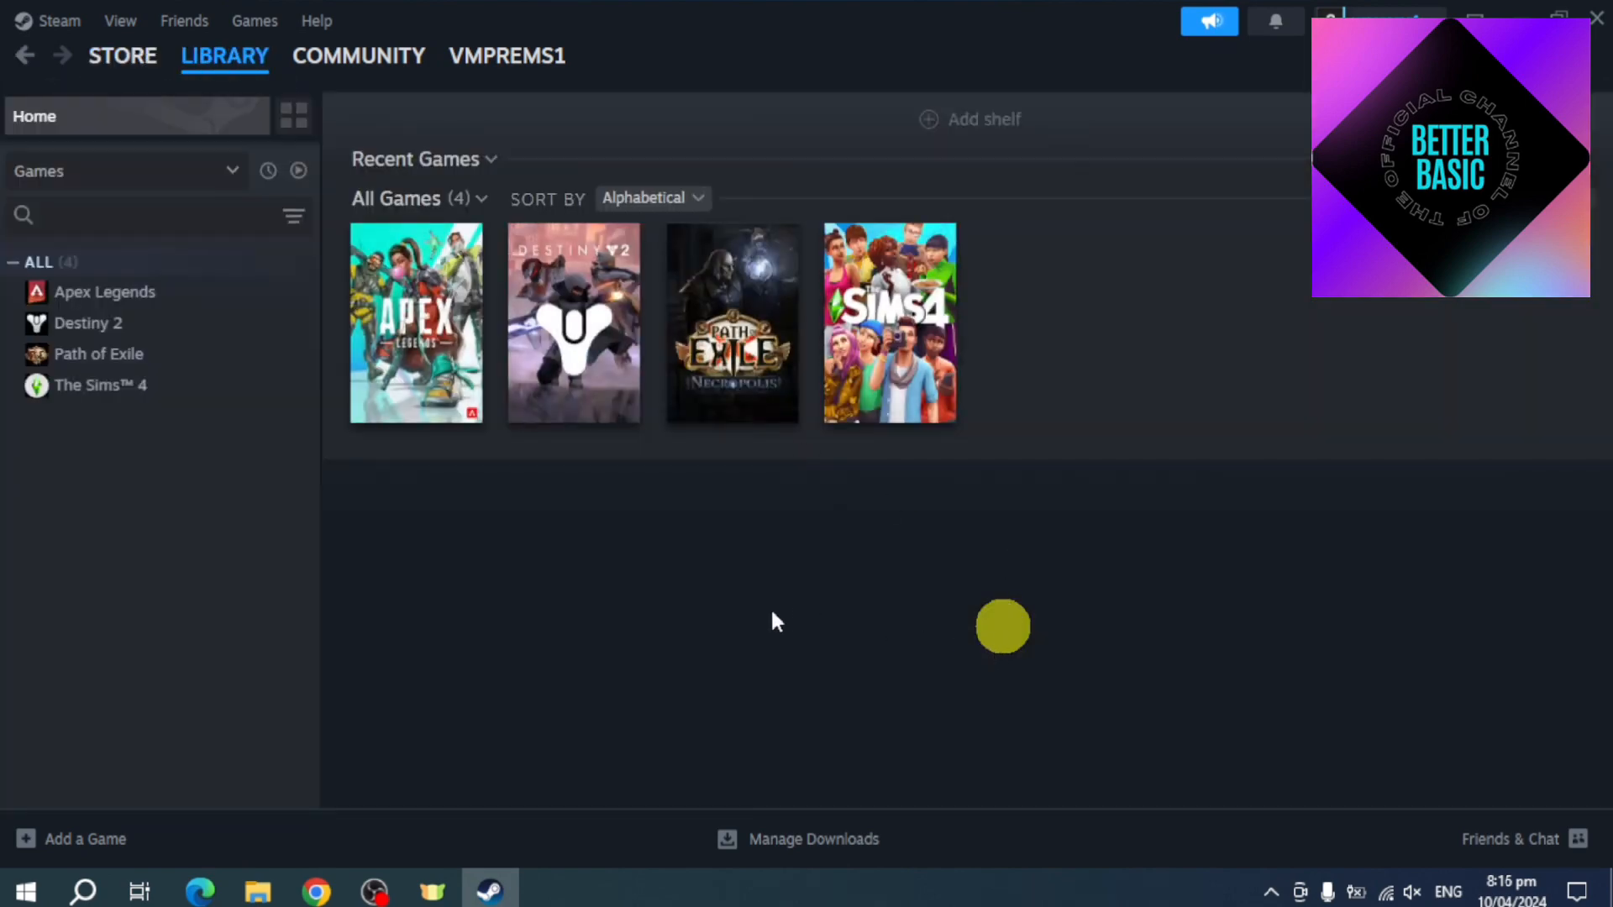
pyautogui.moveTo(905, 640)
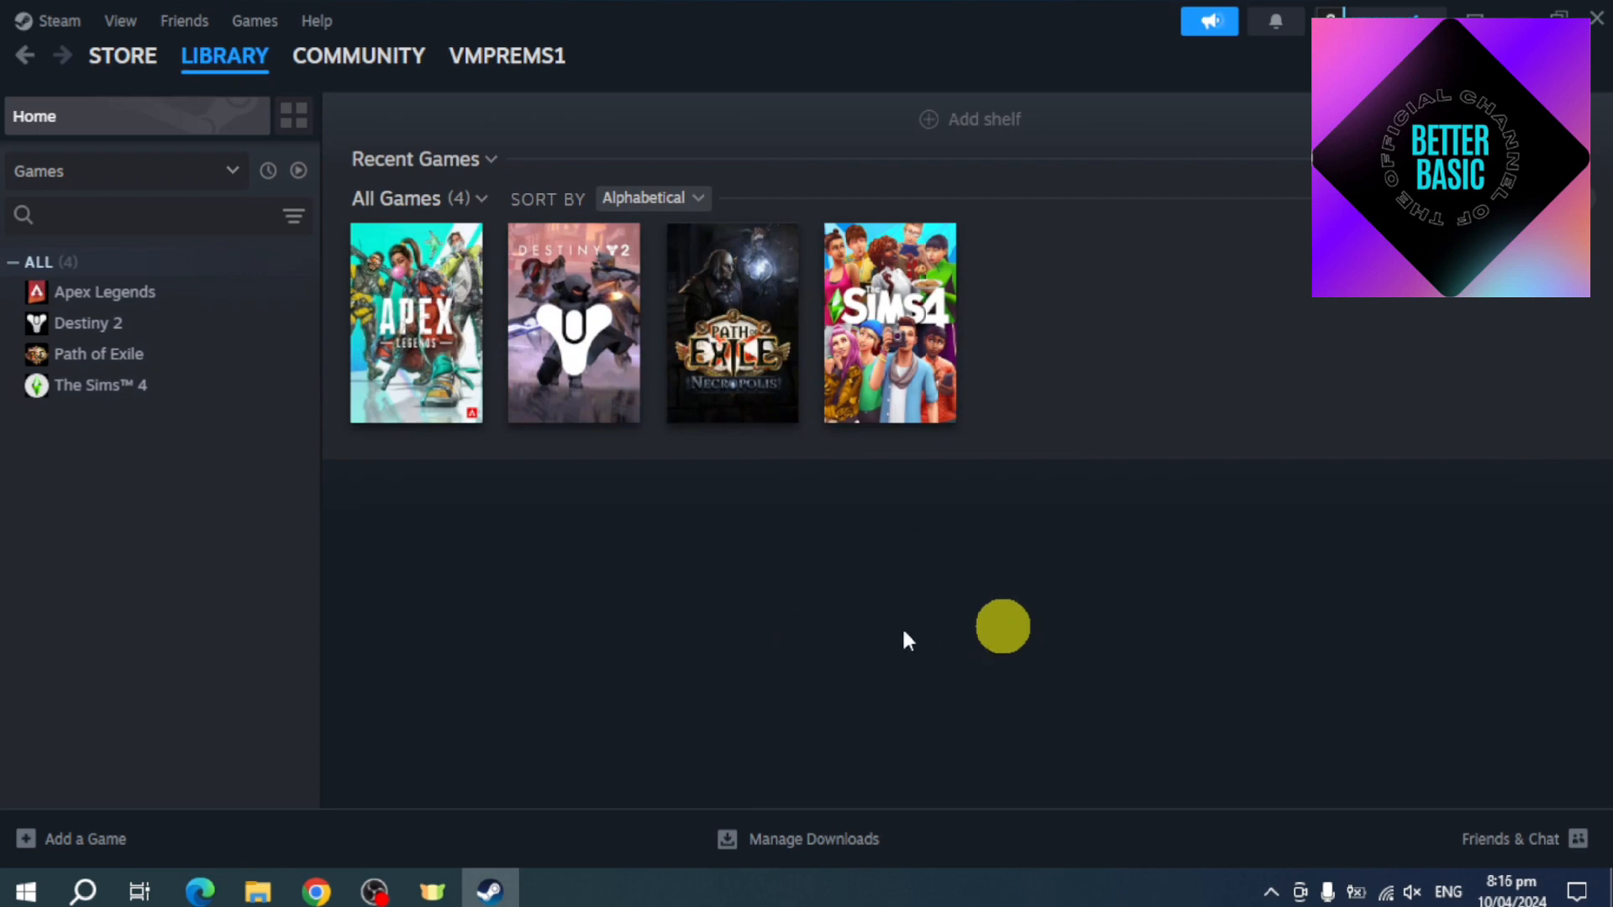
pyautogui.moveTo(1001, 629)
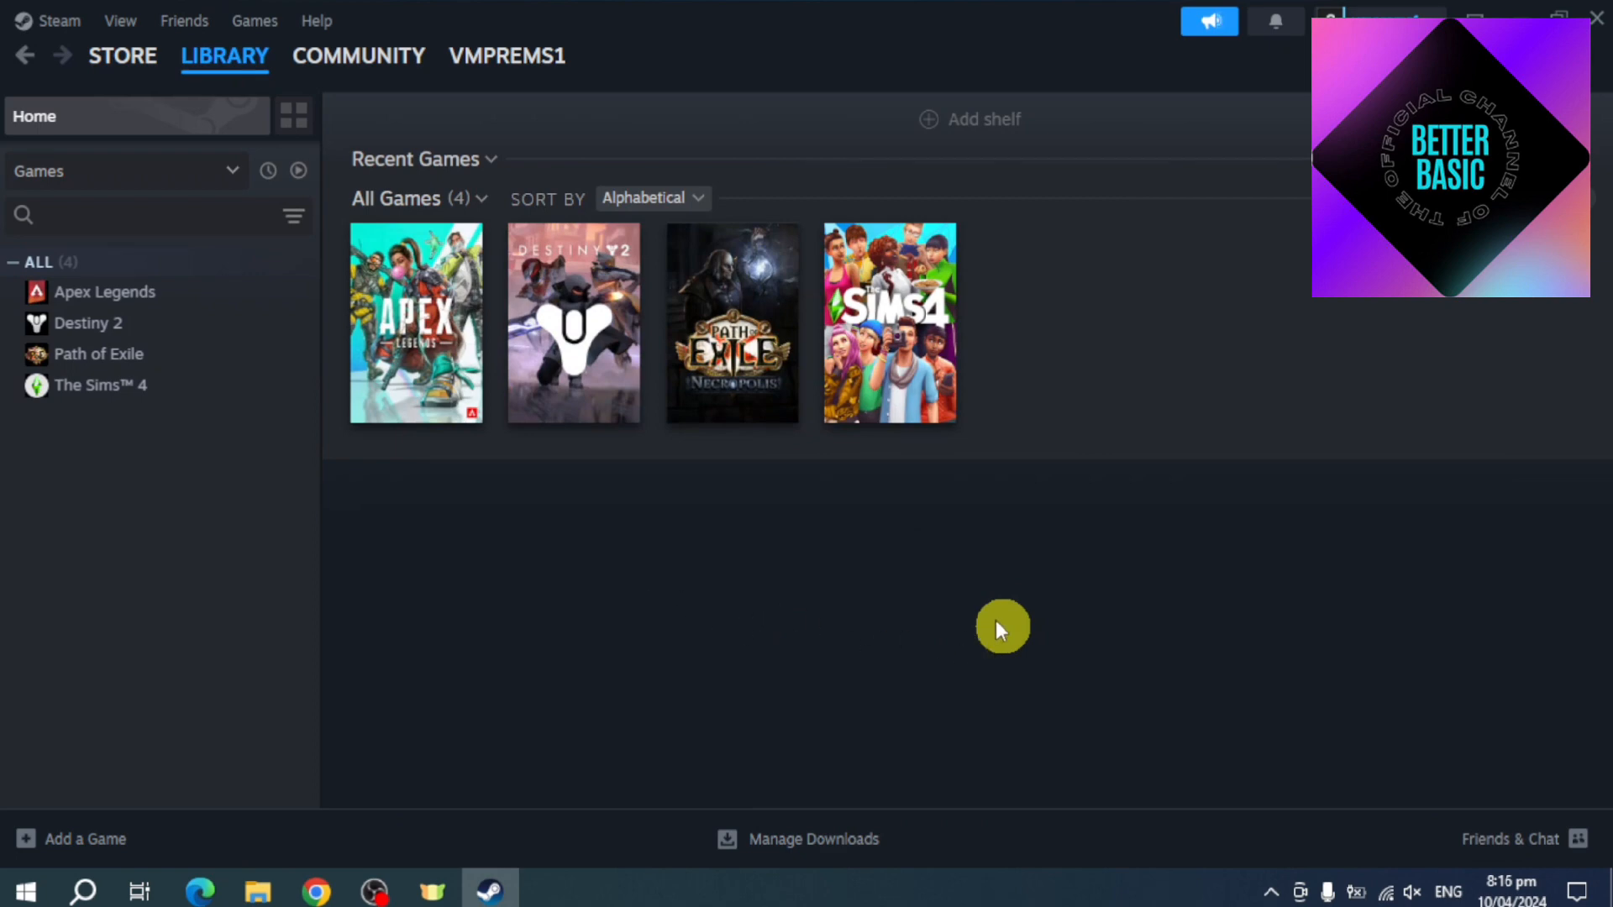
pyautogui.moveTo(679, 533)
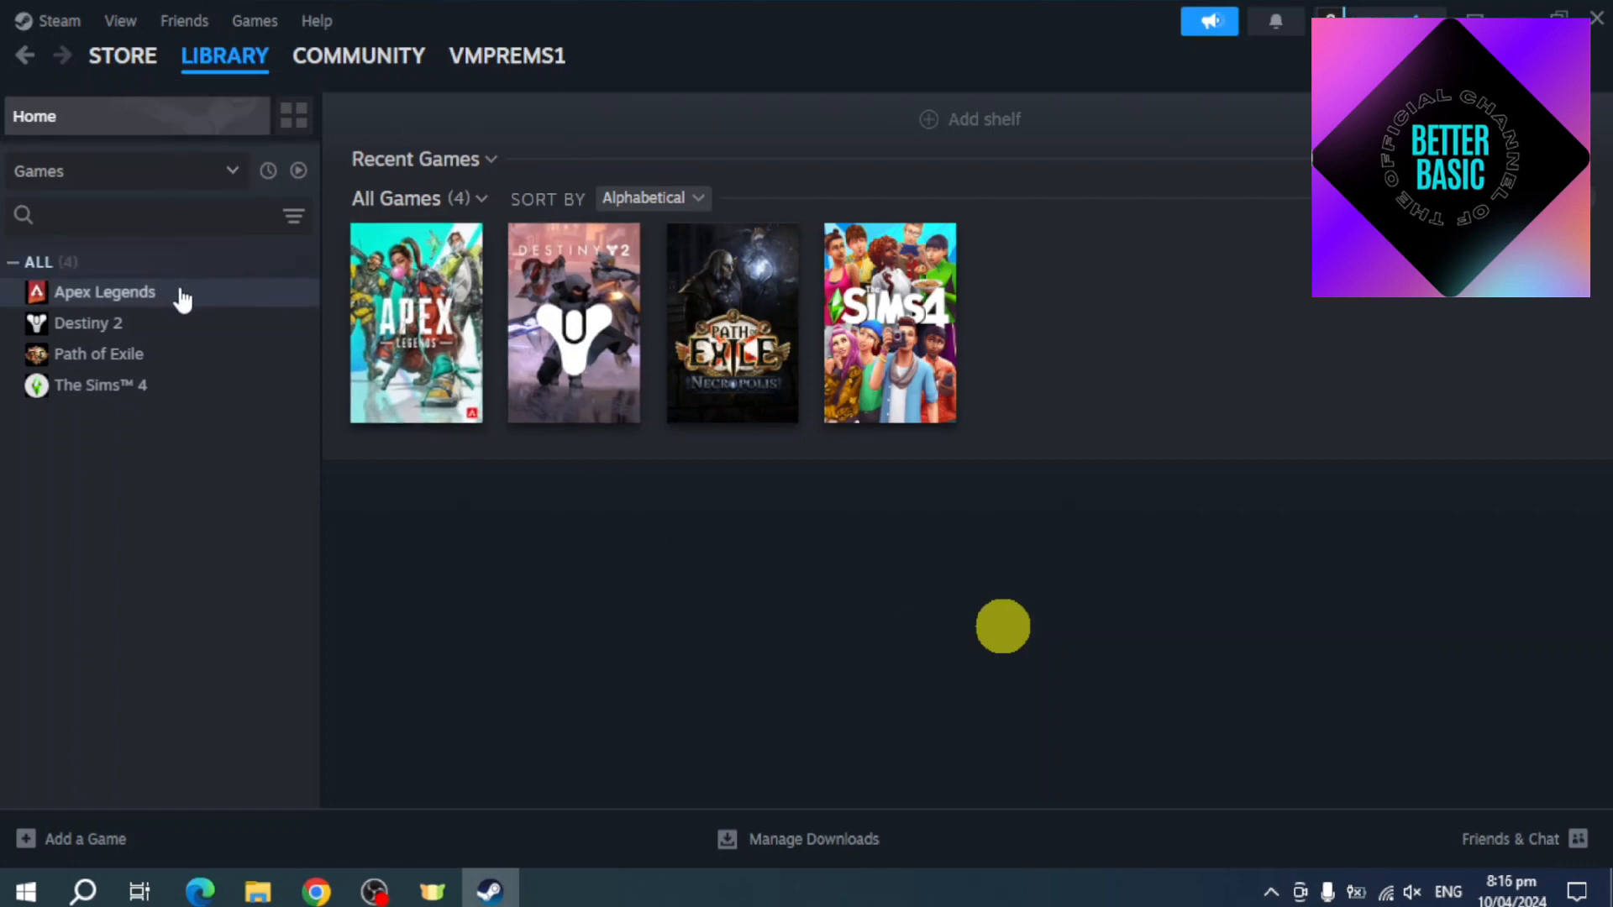
# - Show Apex Legends' Properties on the Updates settings via its right-click menu
pyautogui.rightClick(104, 292)
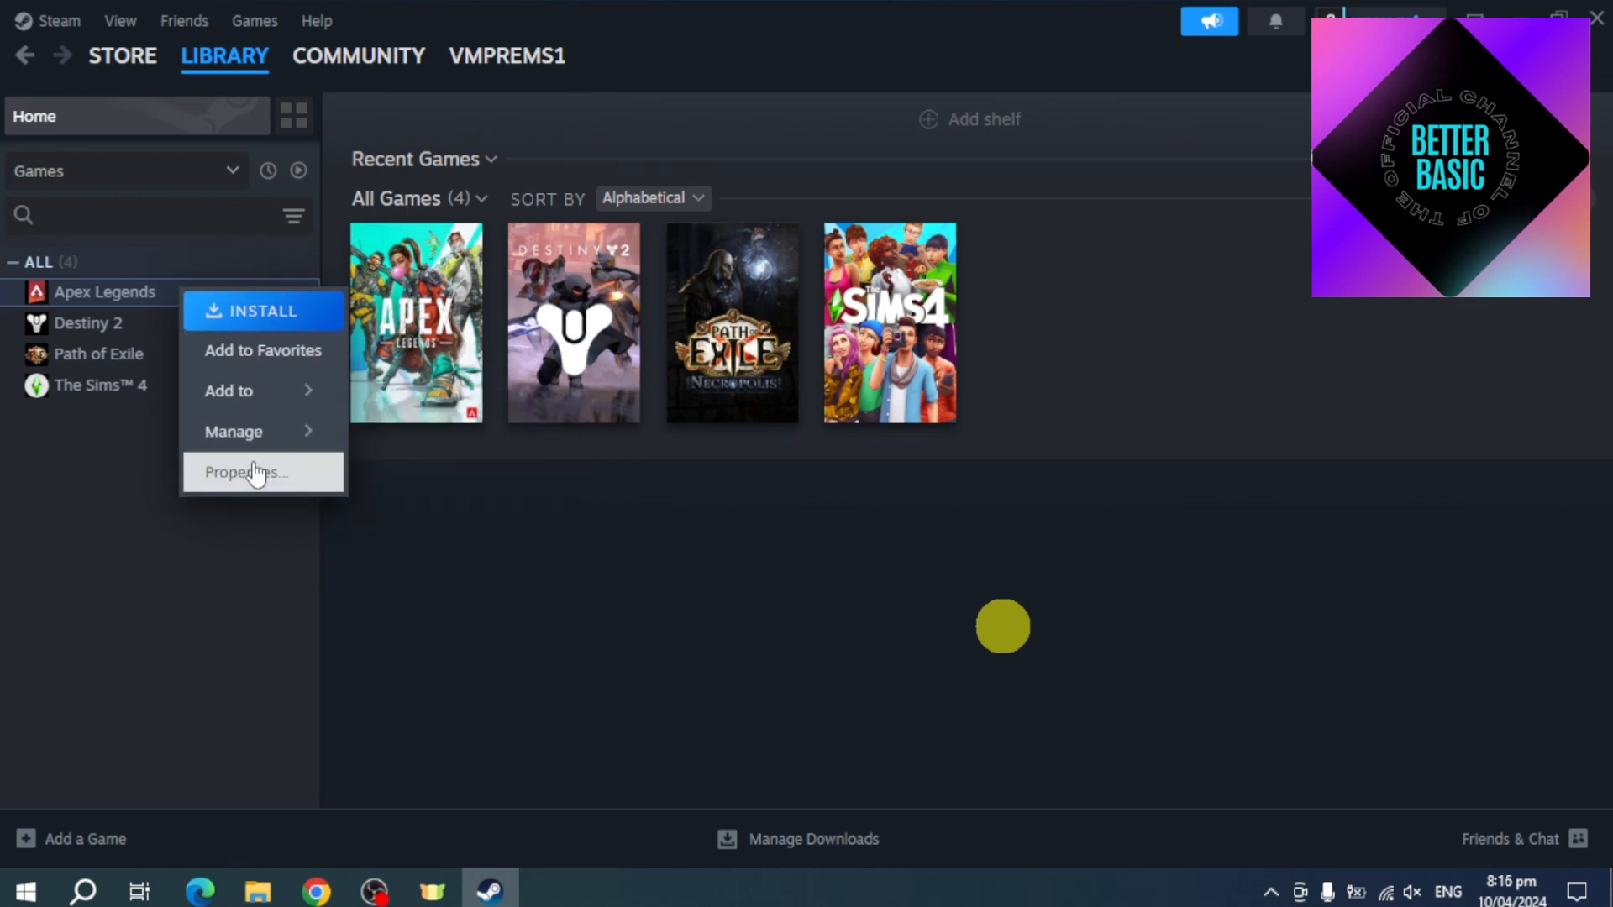
pyautogui.click(247, 471)
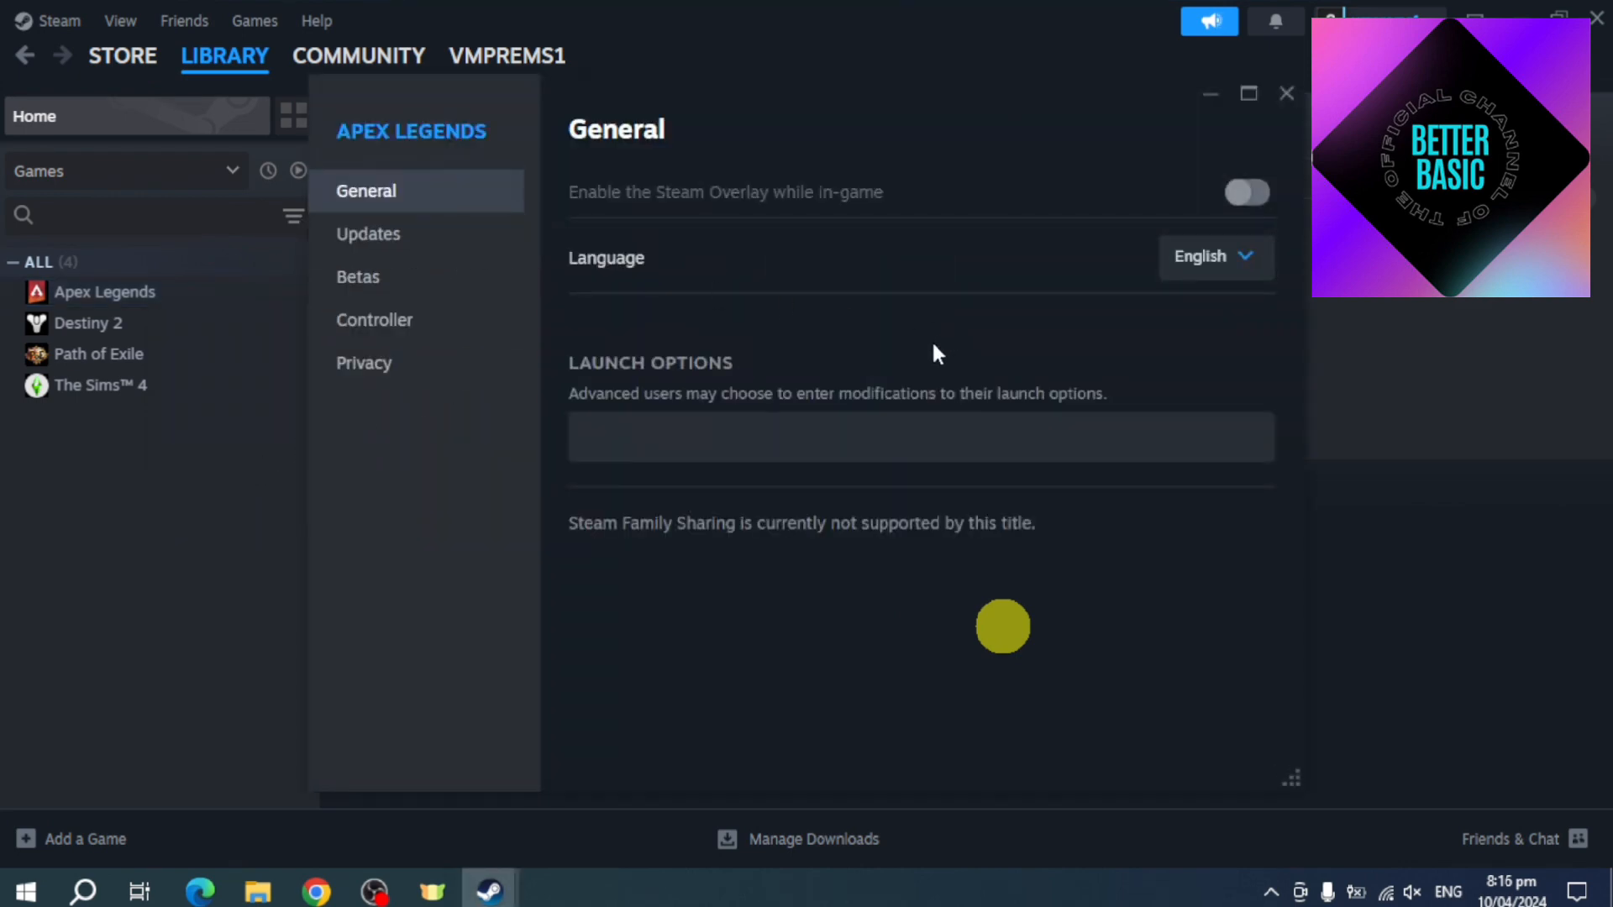
pyautogui.moveTo(438, 246)
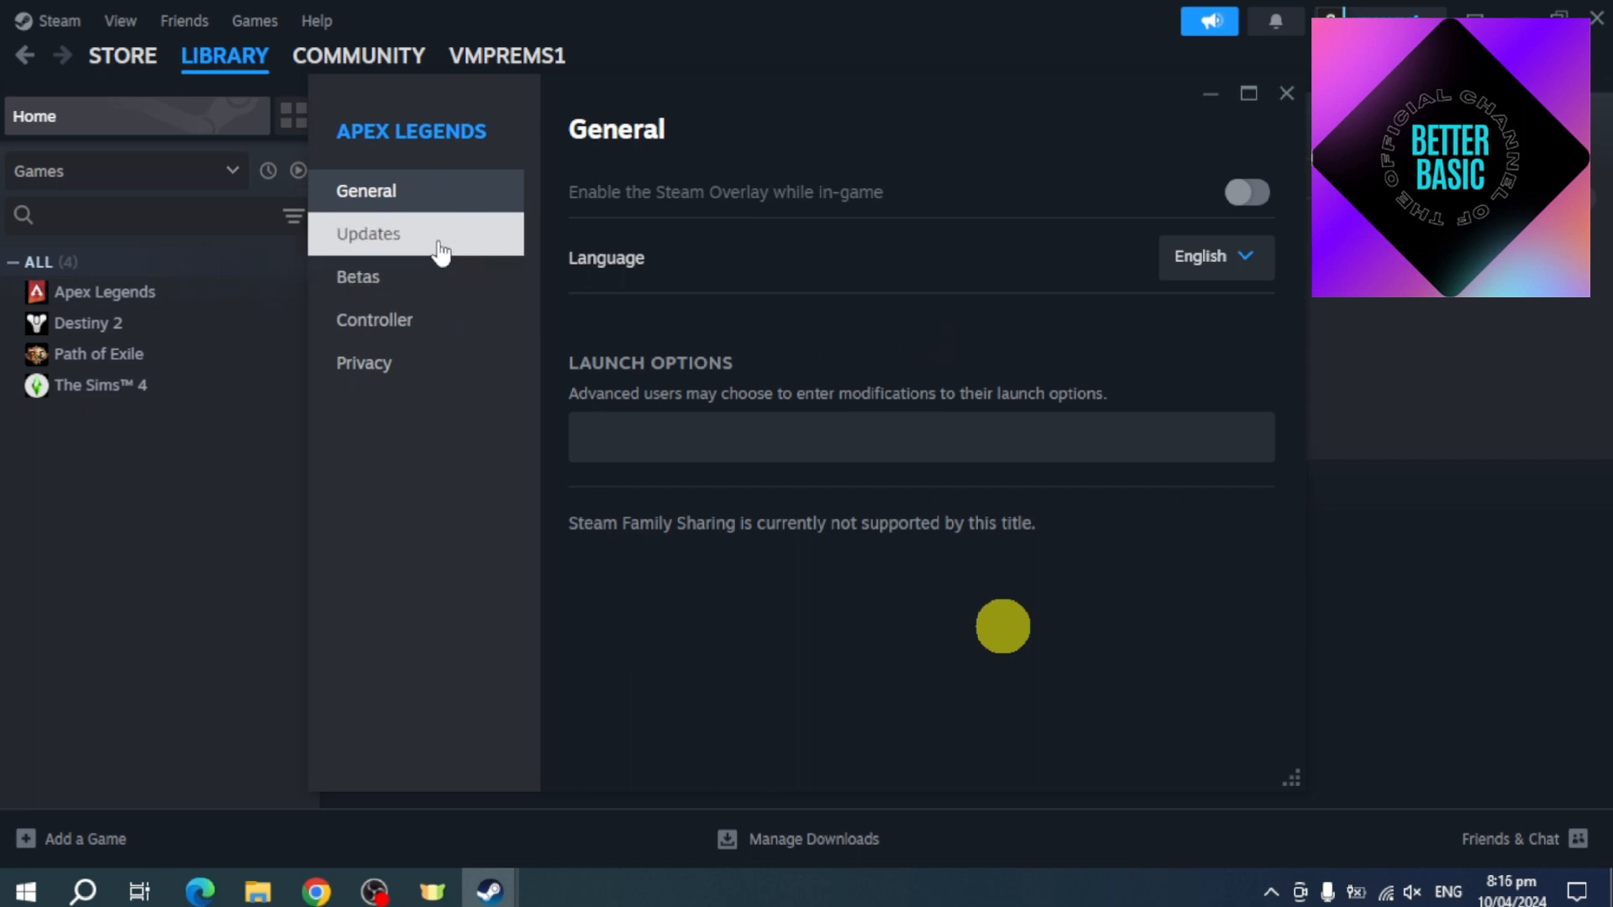
pyautogui.click(368, 233)
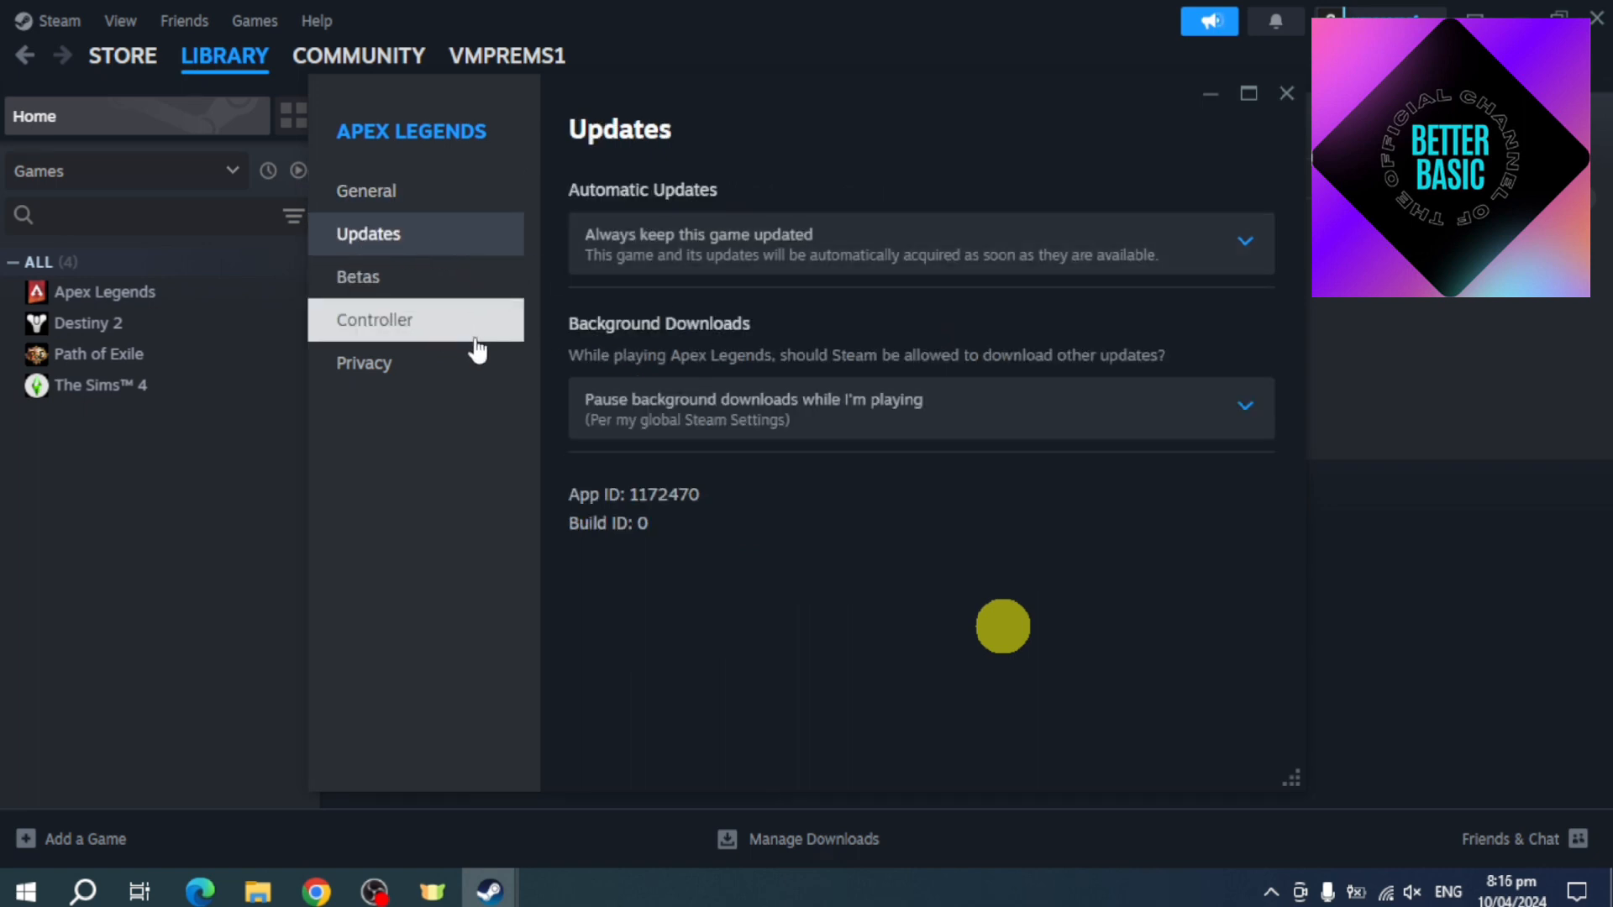
pyautogui.moveTo(1252, 139)
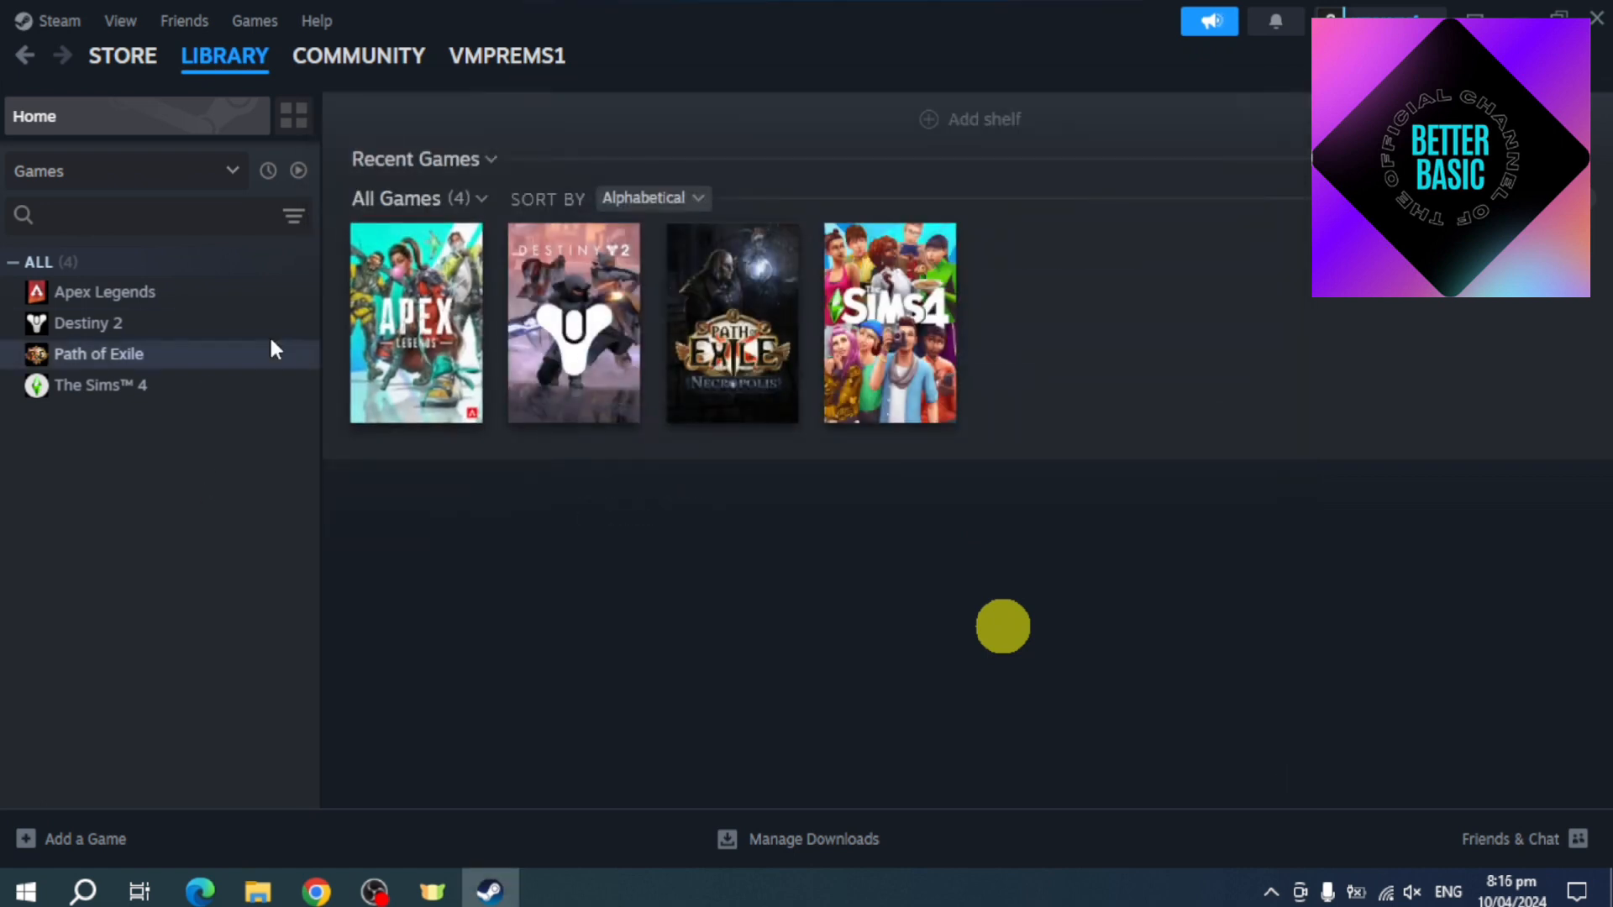
pyautogui.moveTo(1089, 680)
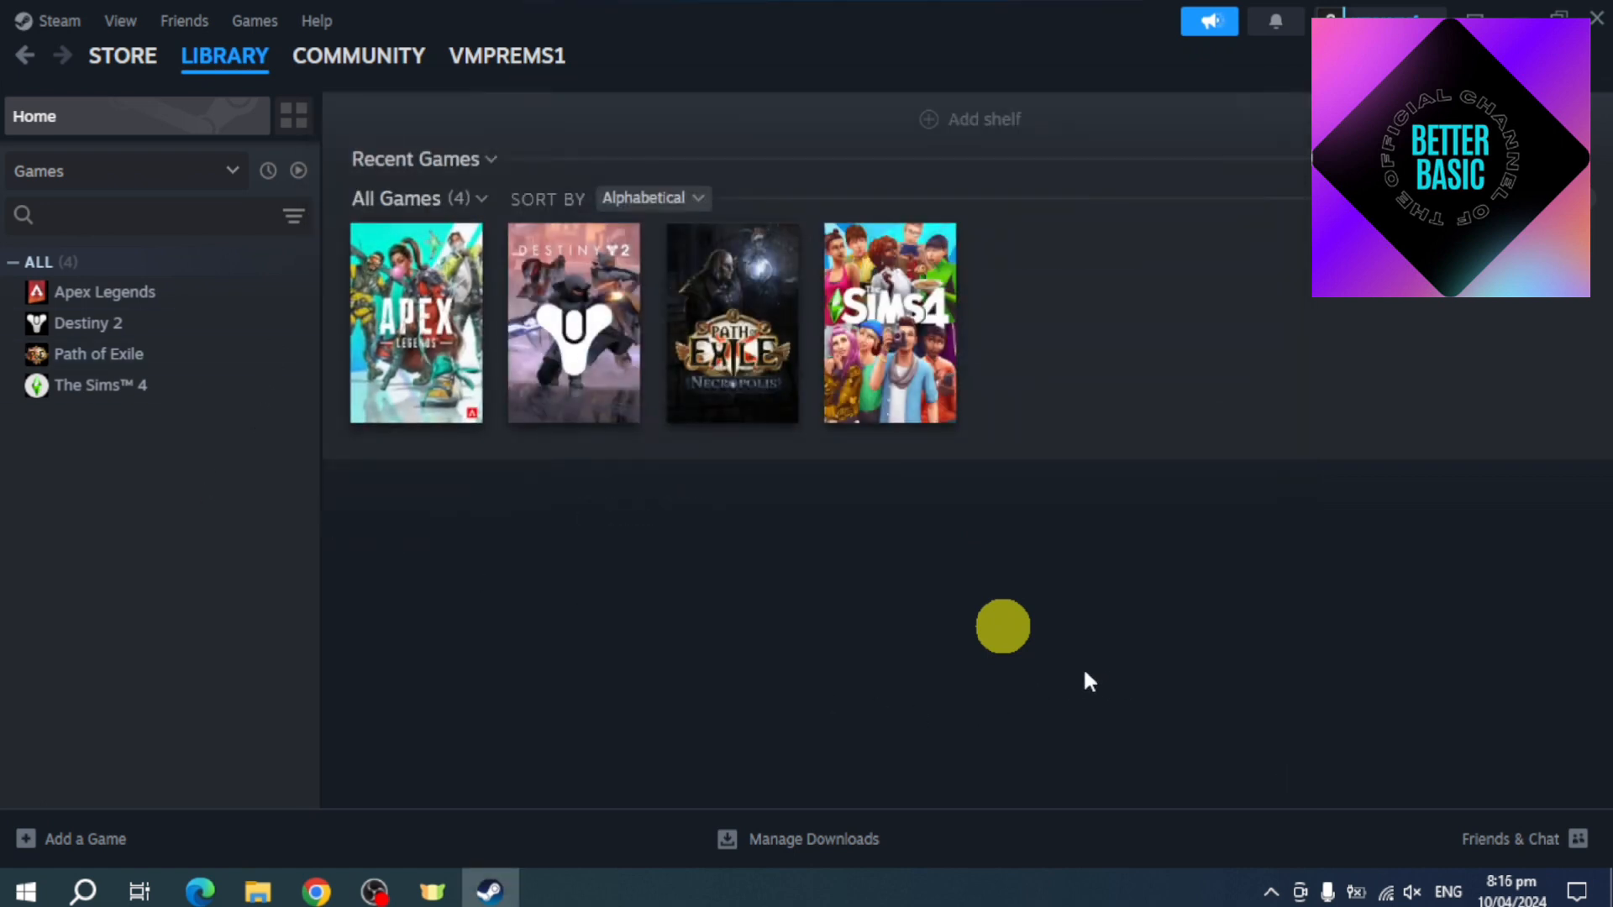
pyautogui.moveTo(1003, 633)
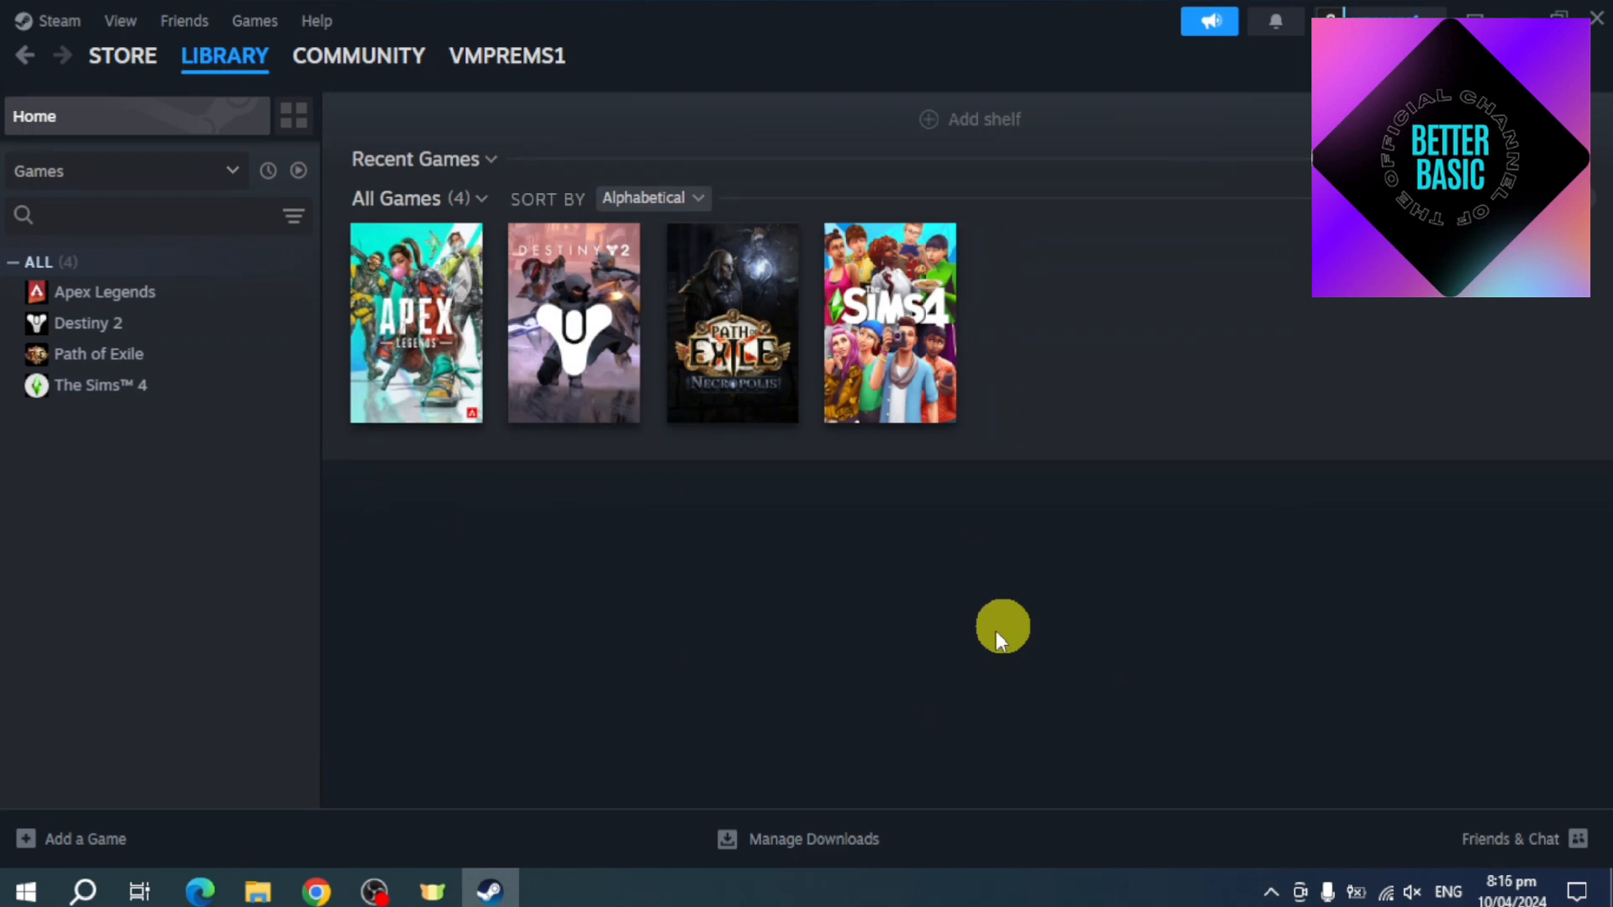
pyautogui.moveTo(1006, 630)
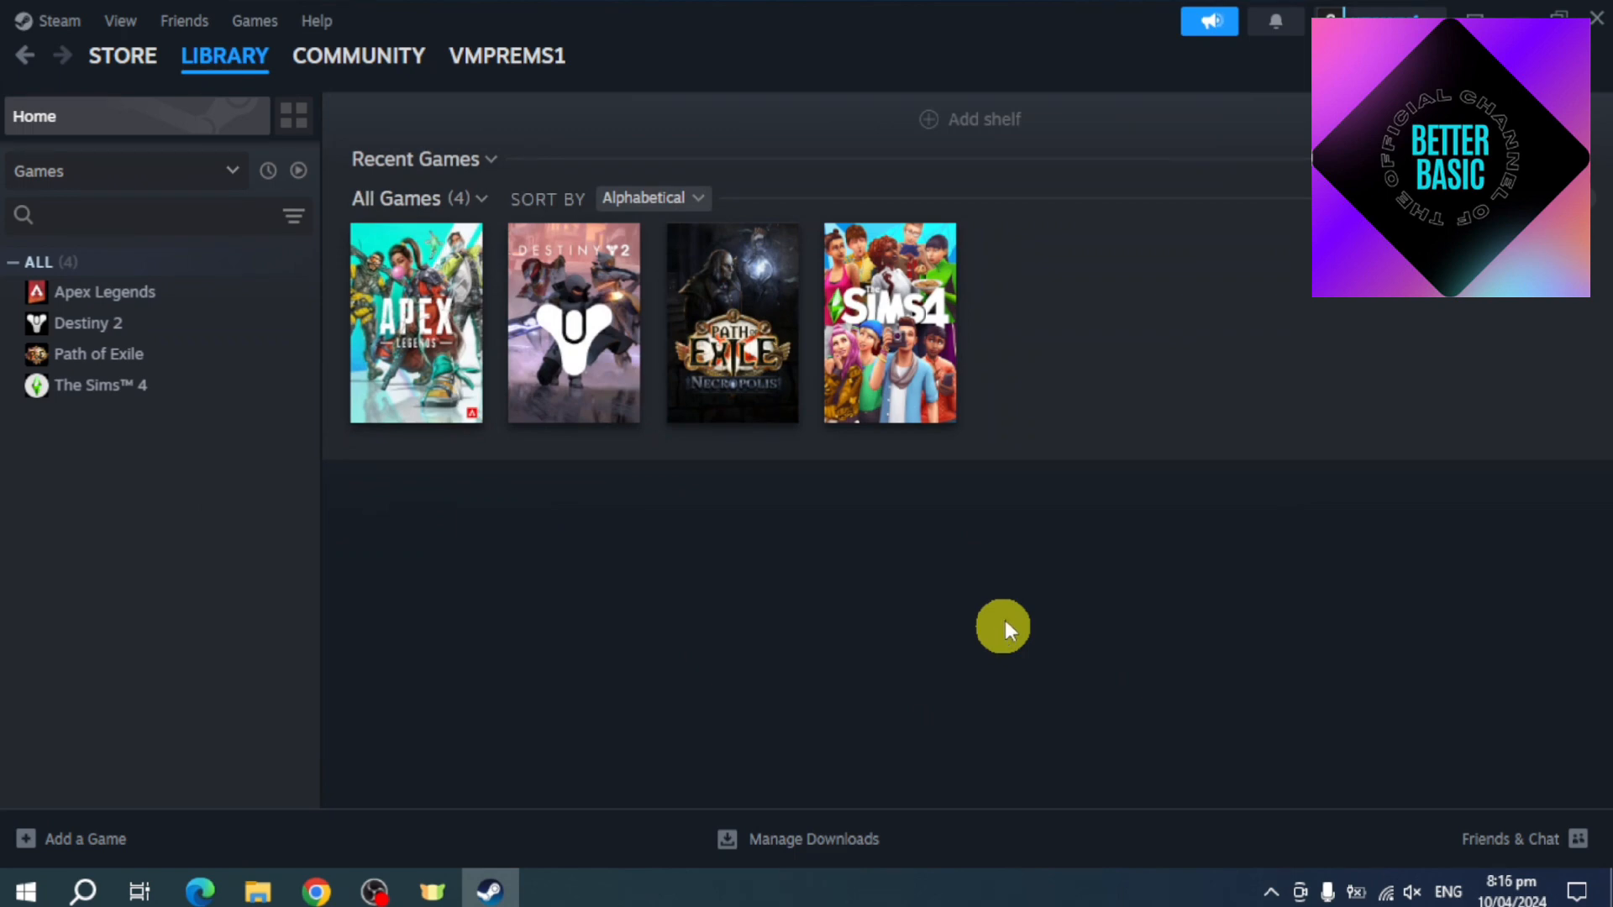